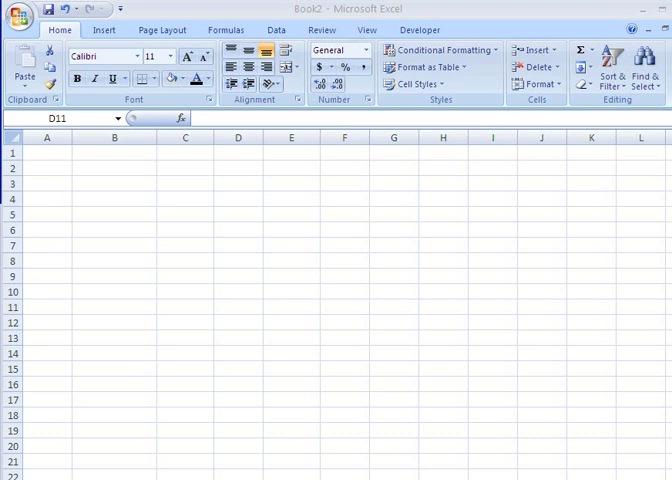
mouse_move(170, 141)
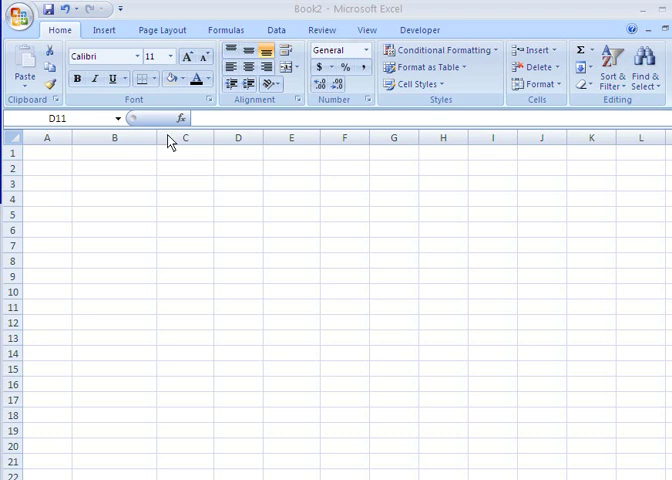
- Enter the headings 'Assets' in C4 and 'Liabilities' in D4
click(238, 307)
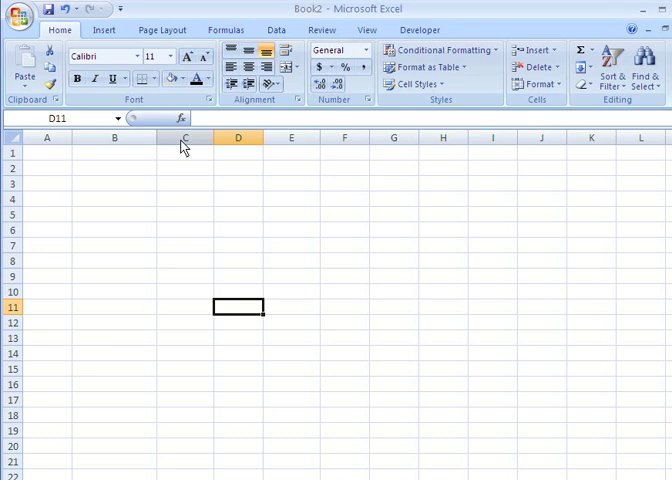
click(185, 137)
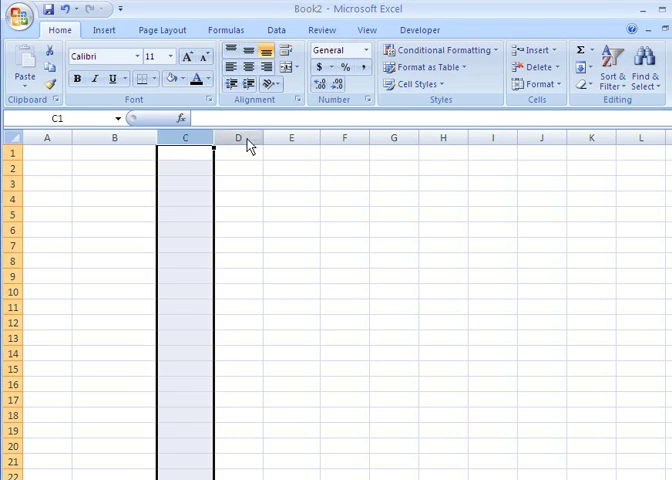
click(238, 138)
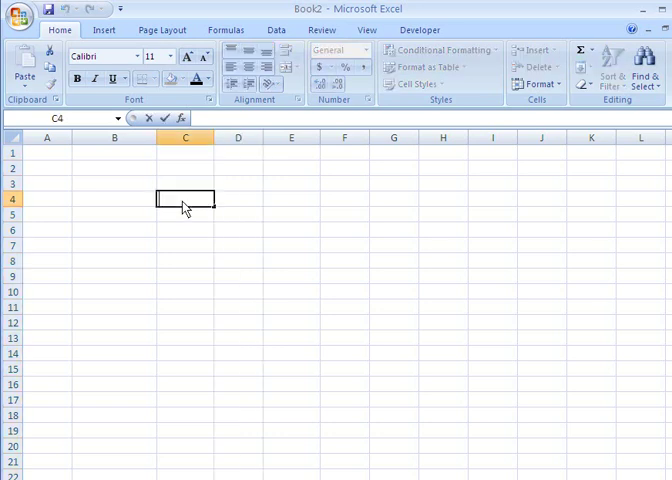
text(A)
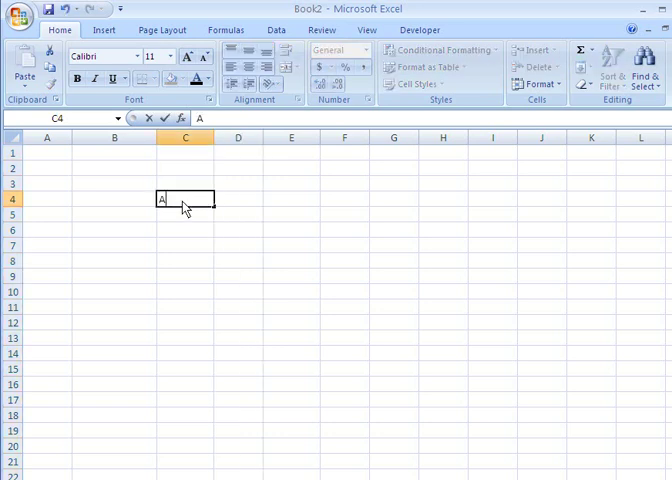
text(se)
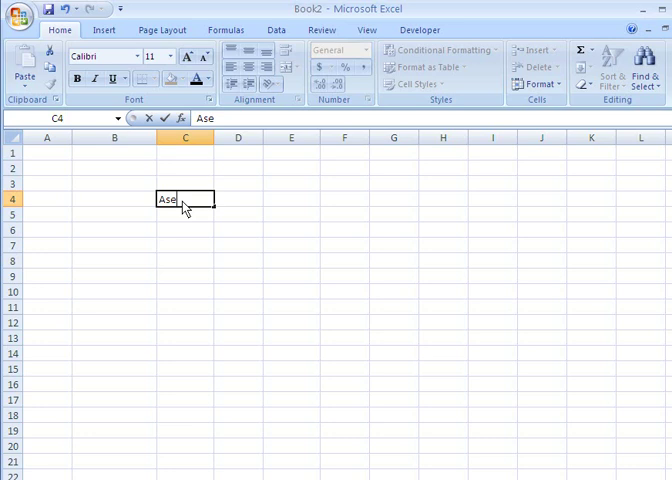
text(sets)
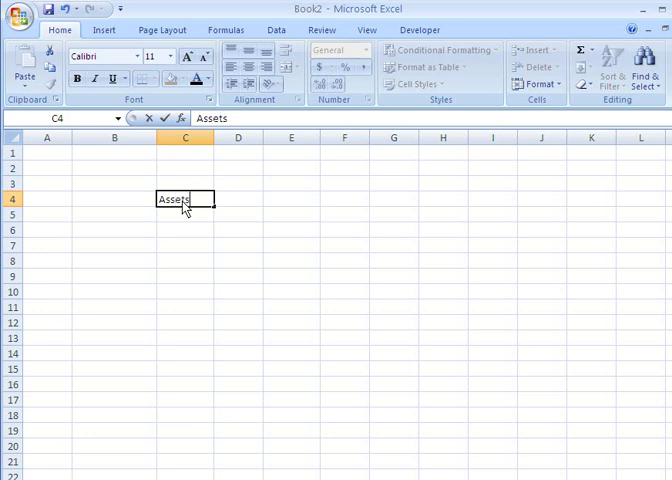
click(238, 199)
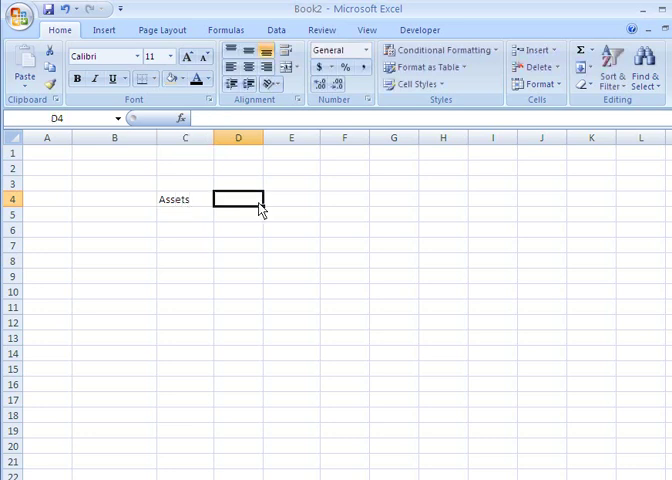
text(Liabil)
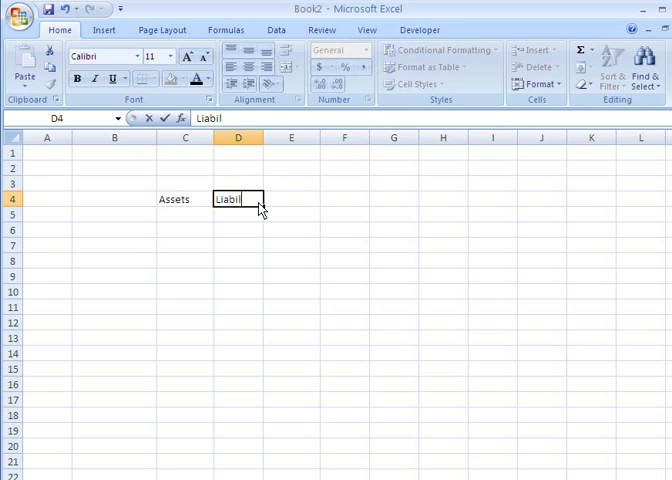
text(ities)
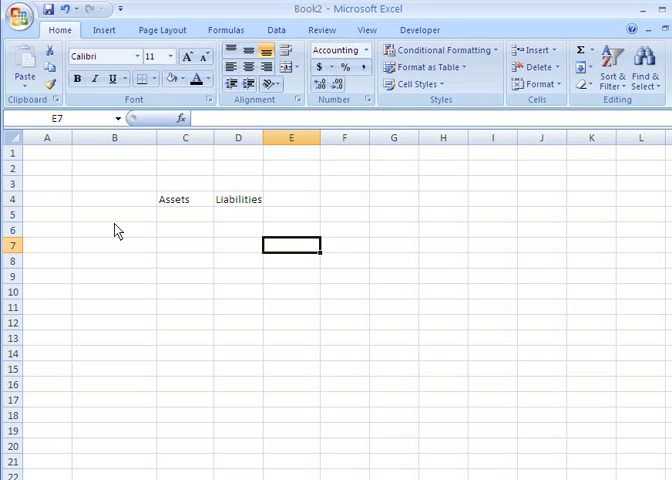
mouse_move(214, 148)
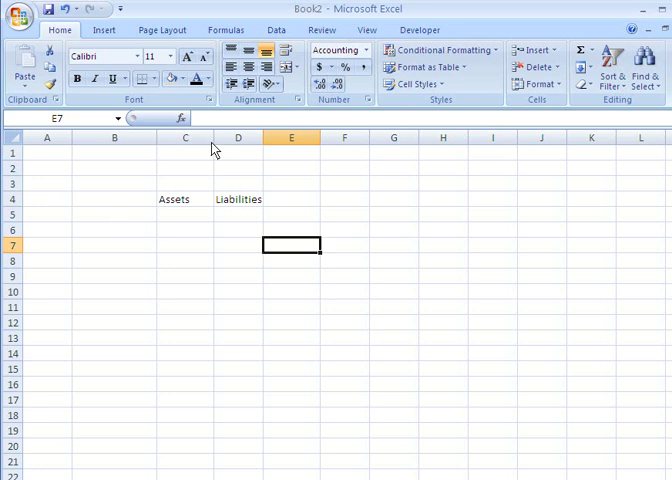
- List the asset items Paycheck#1, Paycheck#2, Interest and Lottery in B5 to B8
click(114, 214)
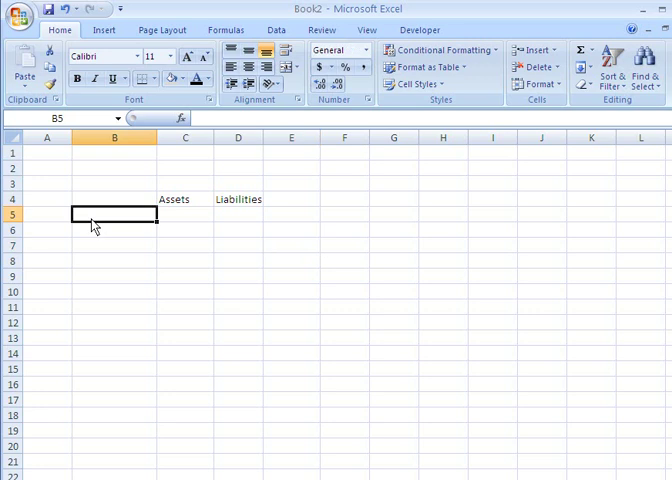
text(Pa)
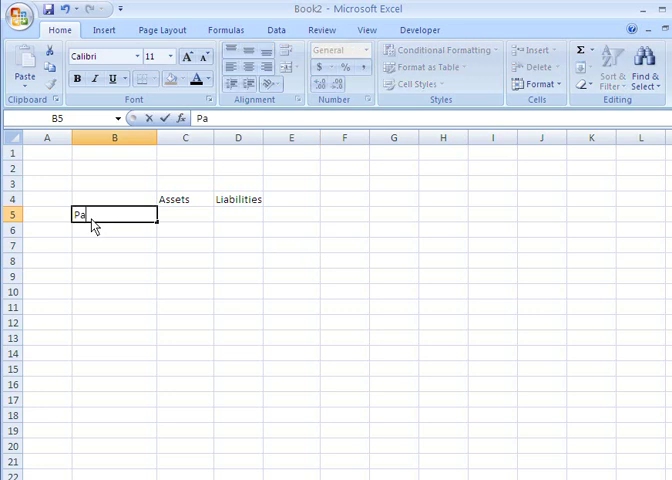
text(ychec)
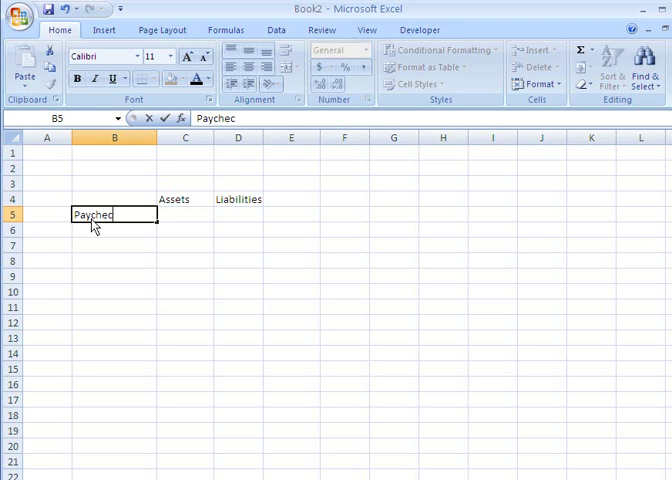
text(k)
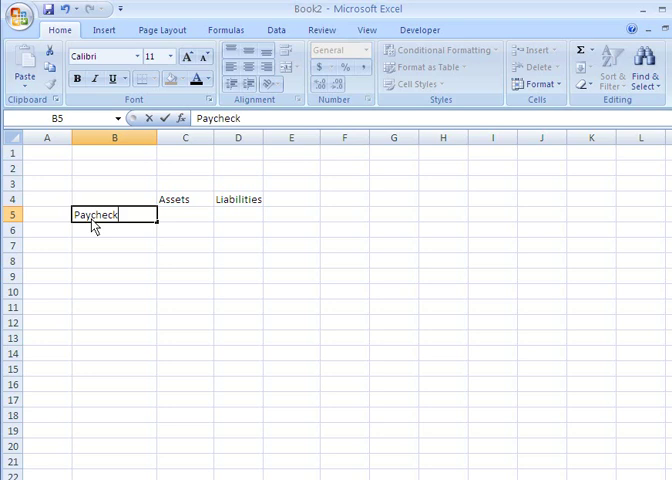
text(#1)
click(114, 230)
text(Paycheck#2)
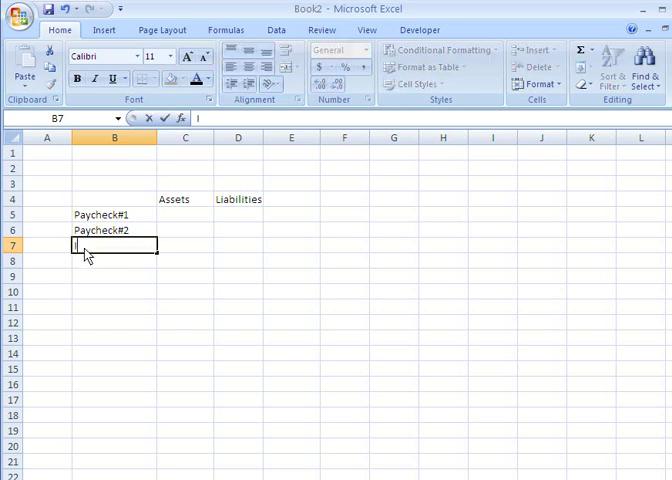
text(Interest)
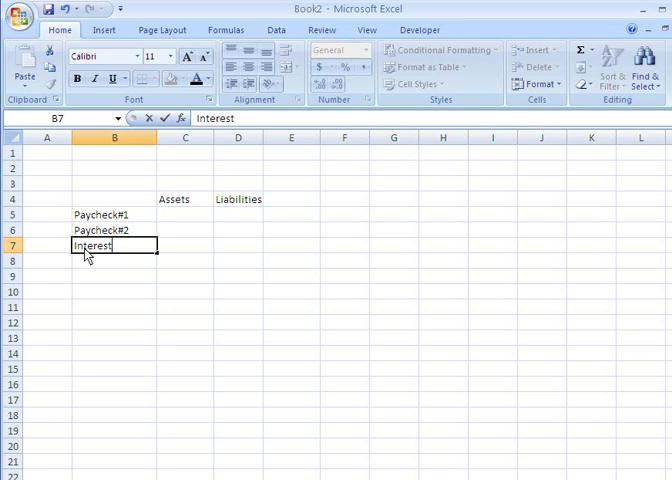
key(Return)
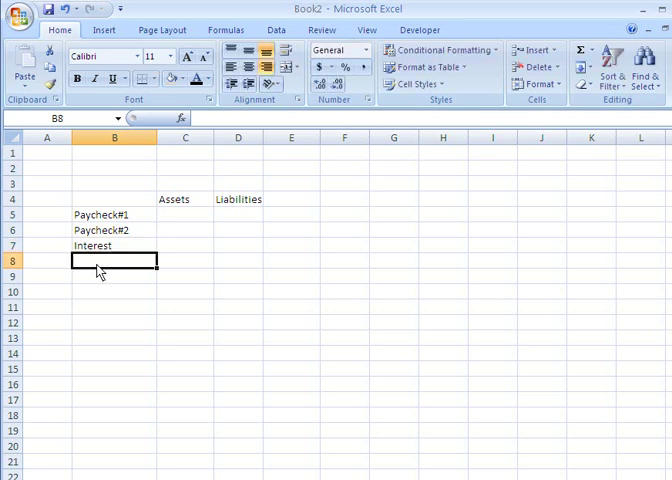
text(Lott)
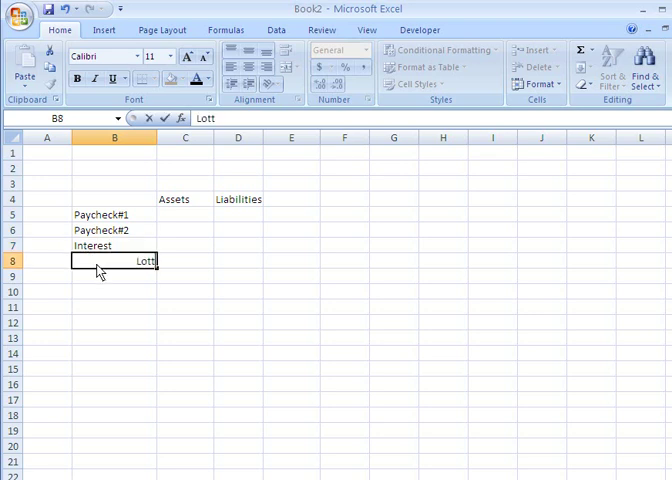
text(ery)
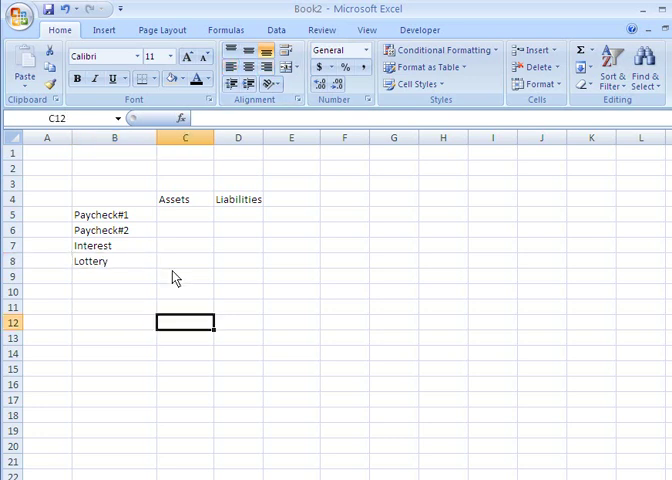
mouse_move(184, 217)
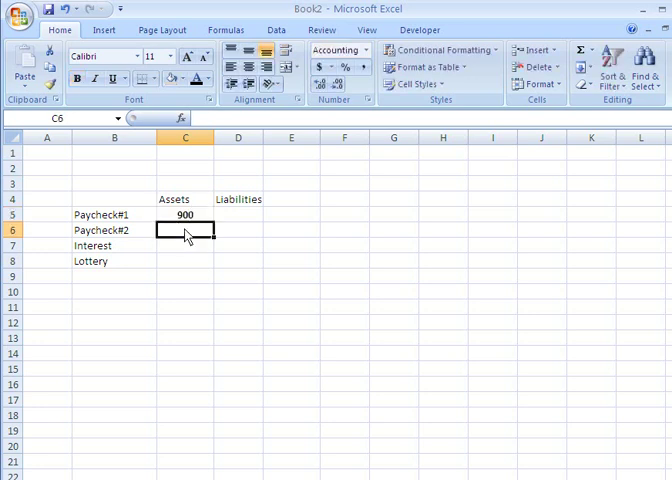
- Enter 900 for Paycheck#2 and 35 for Lottery, and format Paycheck#1 as currency
text(900)
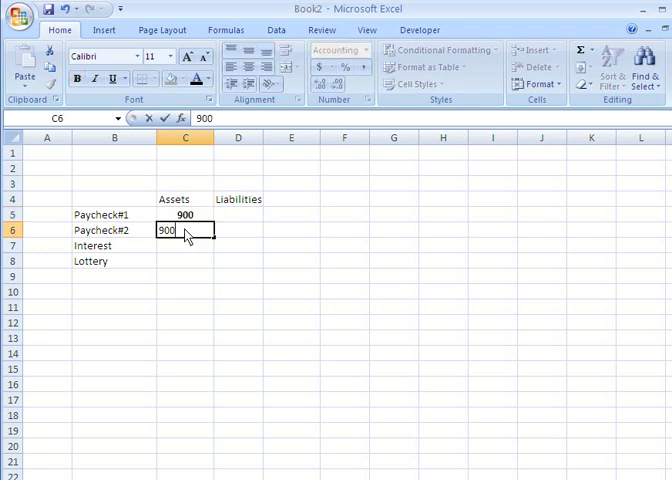
key(Return)
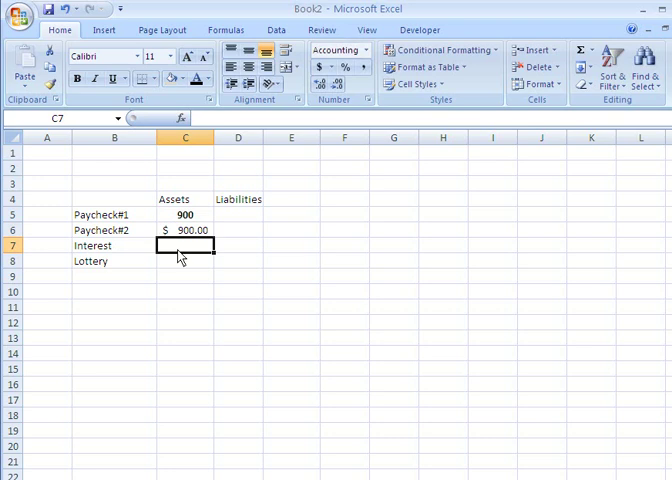
click(184, 214)
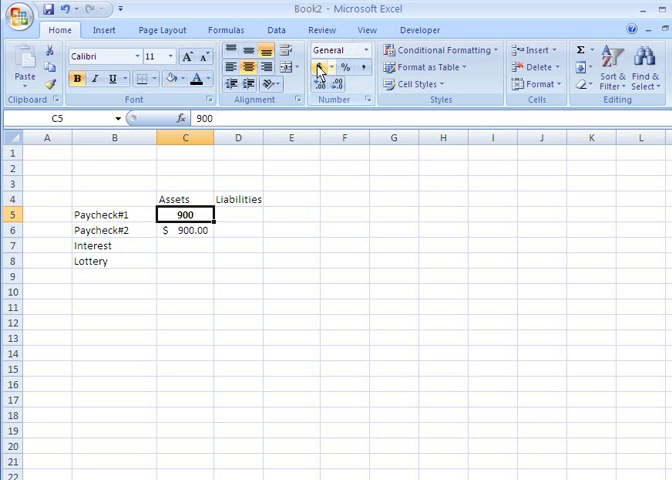
click(319, 67)
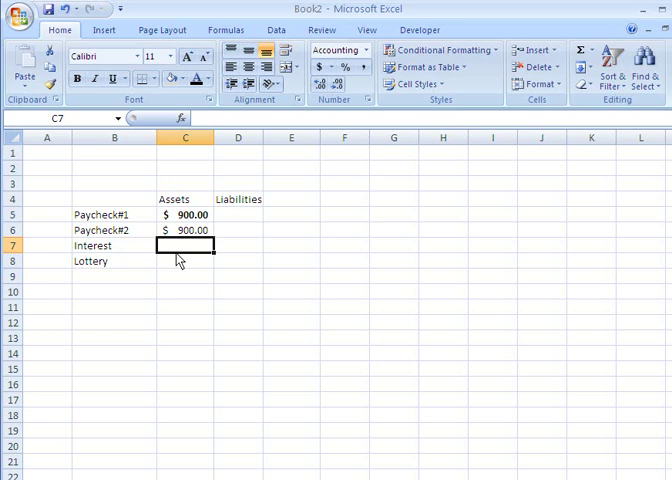
mouse_move(180, 255)
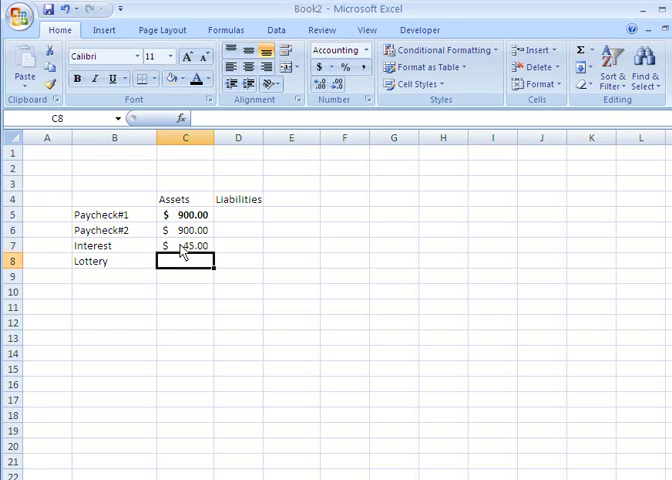
mouse_move(193, 271)
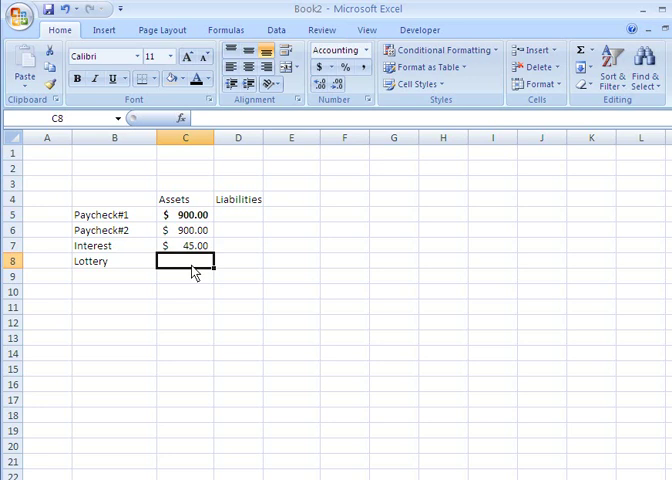
text(35)
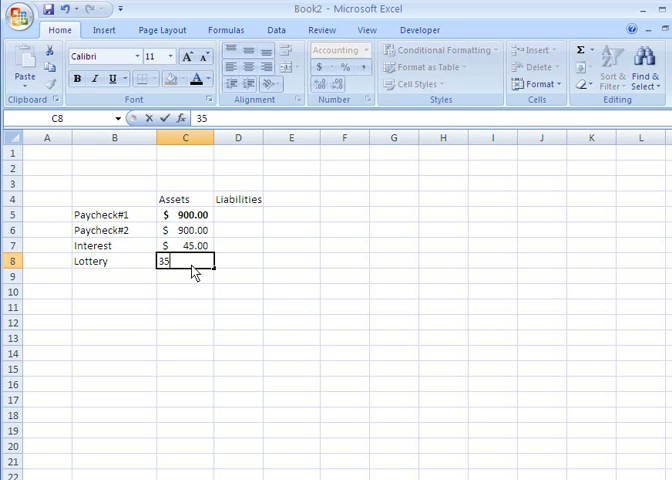
key(Return)
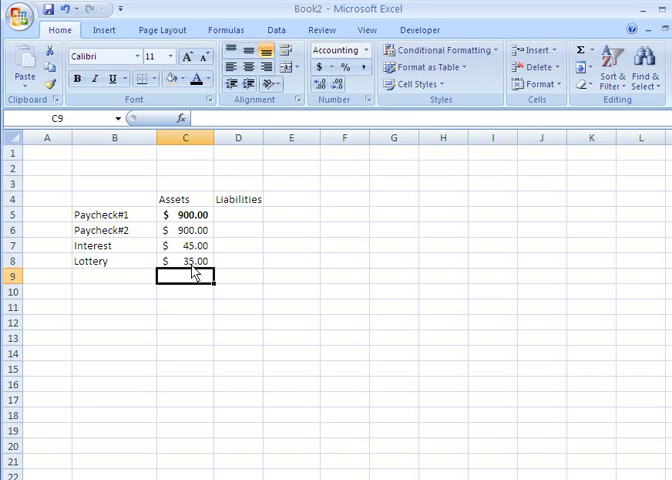
mouse_move(176, 356)
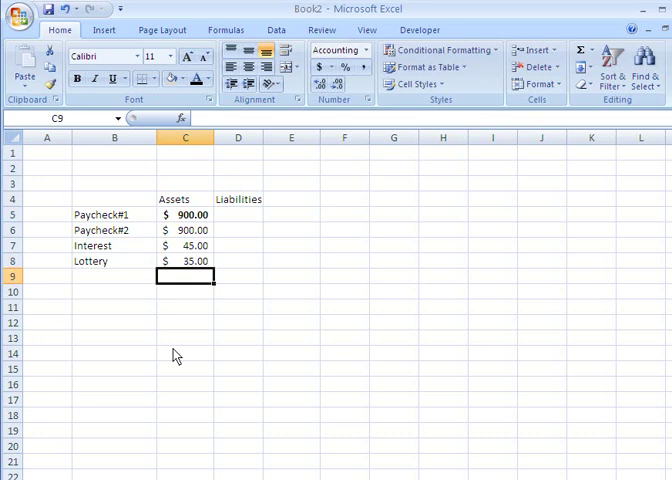
click(185, 338)
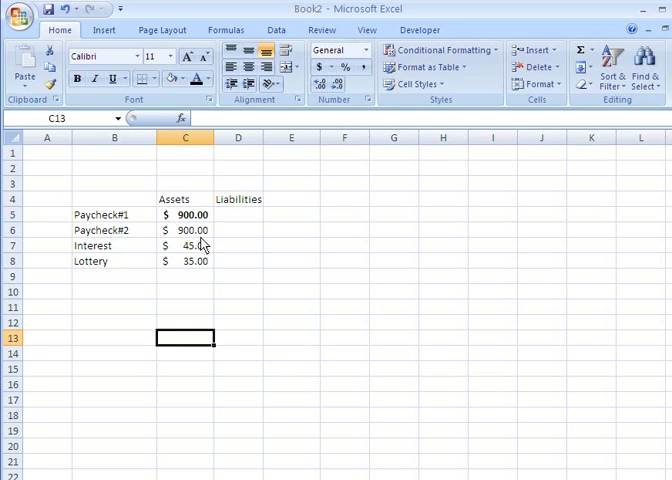
mouse_move(194, 279)
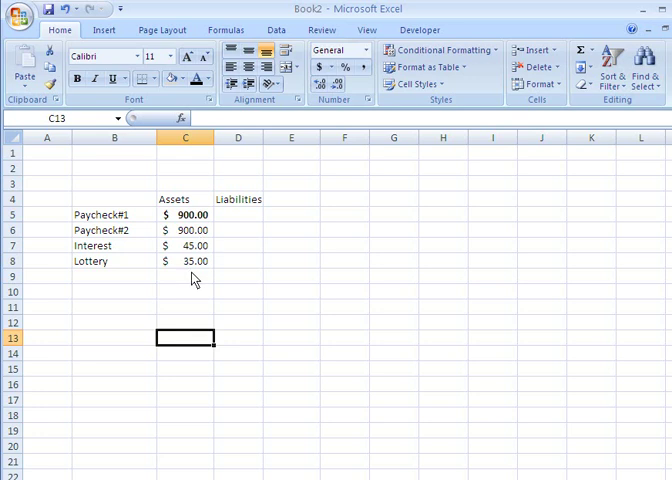
- Label cell B10 'Total Assets'
click(114, 291)
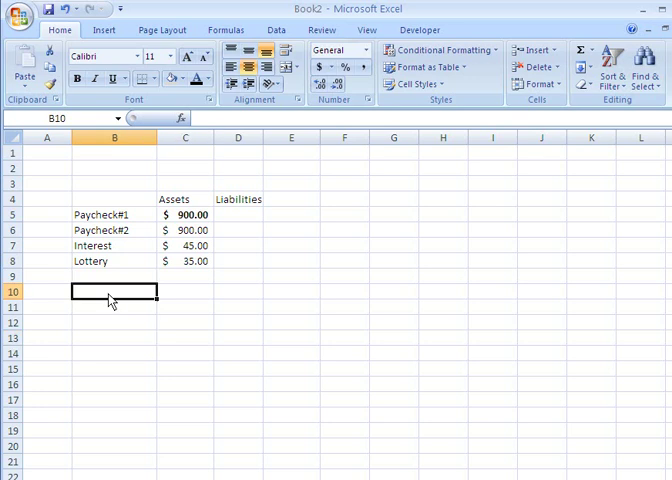
text(To)
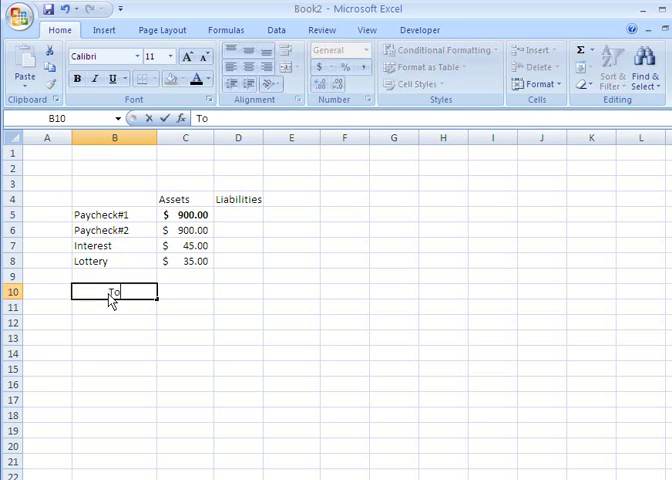
text(tal)
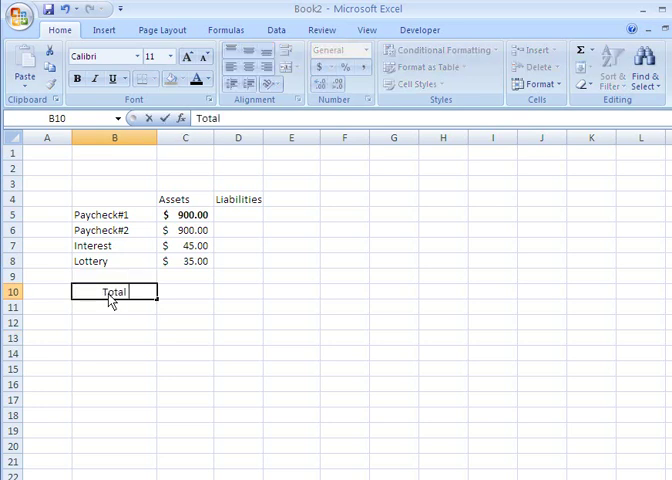
text(Assets)
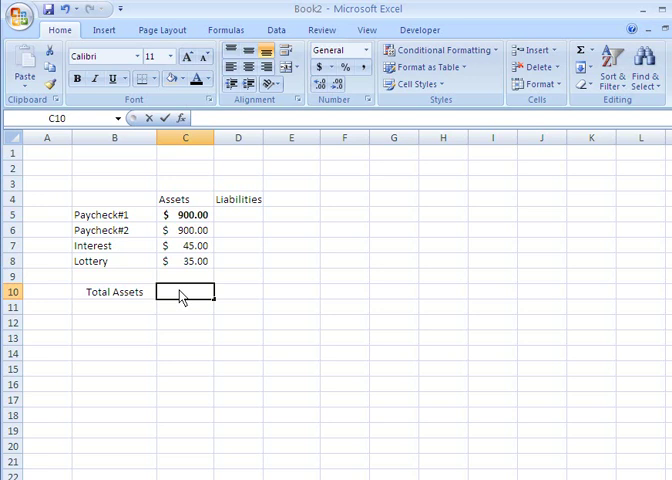
- Total the assets in C10 with =SUM(C5:C8), showing $1,880.00
text(=)
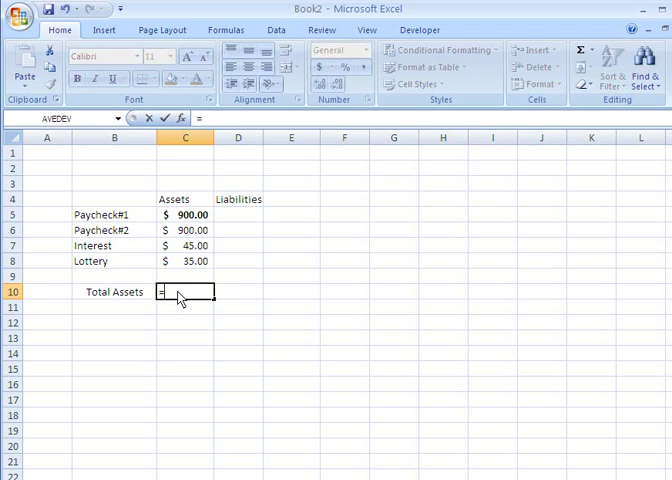
text(sum()
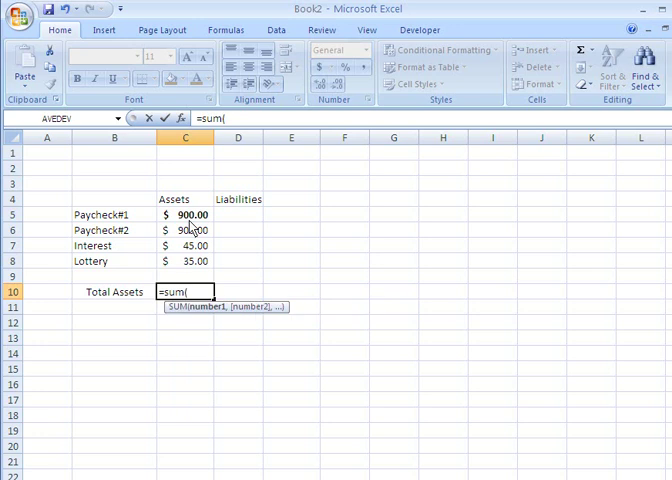
mouse_move(195, 275)
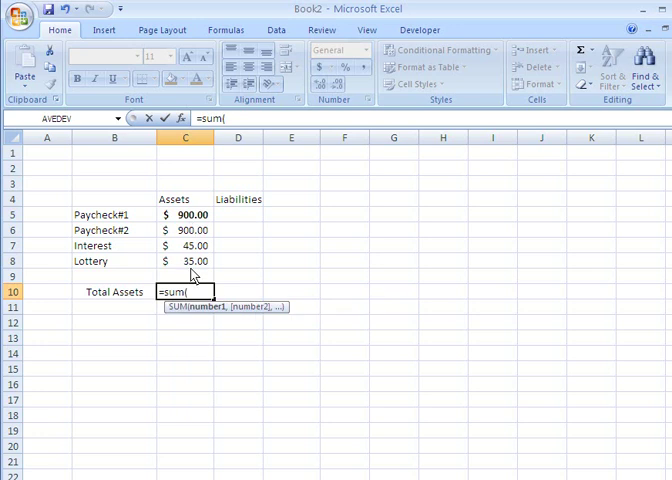
text(c5:c8))
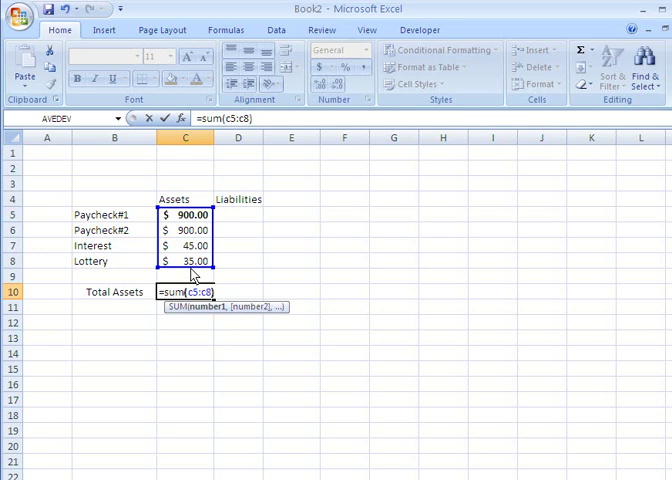
key(Return)
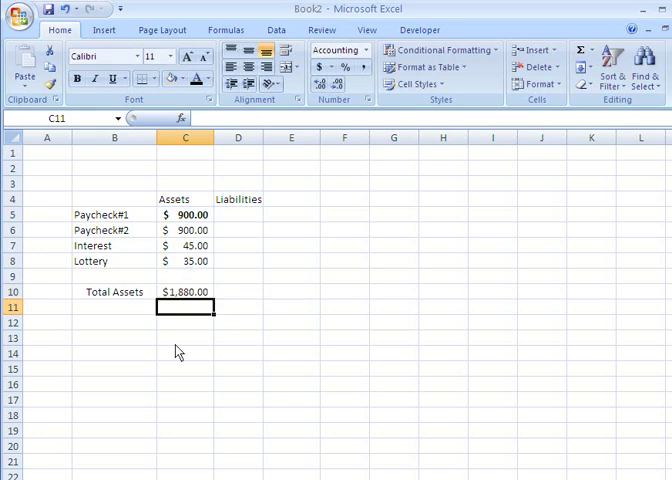
click(185, 291)
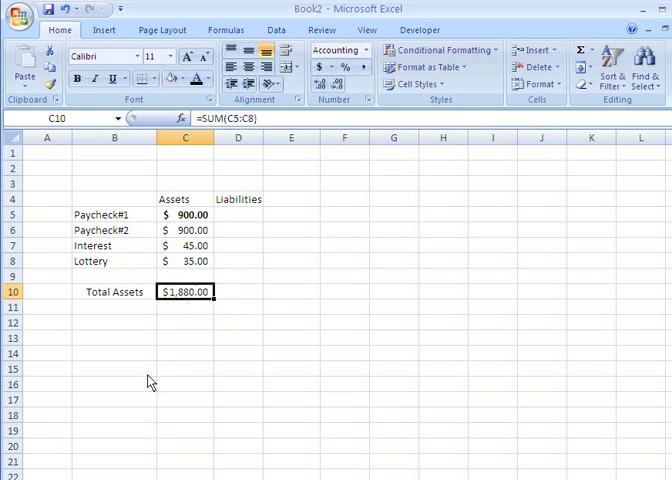
mouse_move(322, 131)
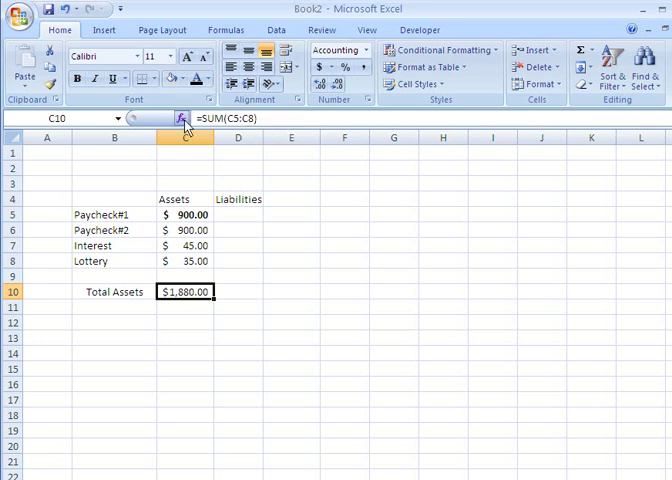
mouse_move(205, 246)
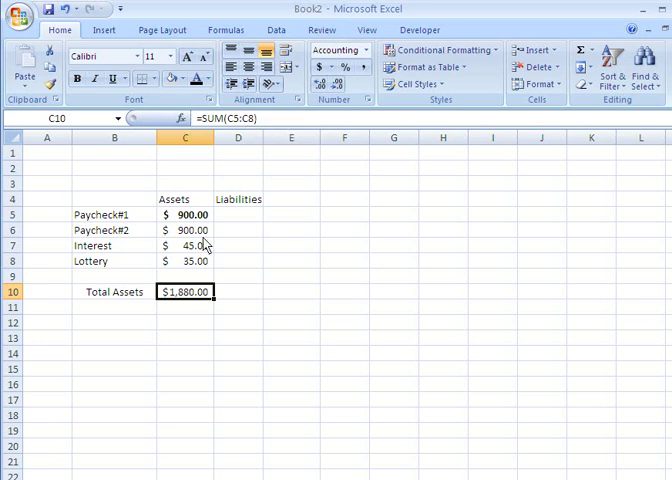
click(238, 214)
text(R)
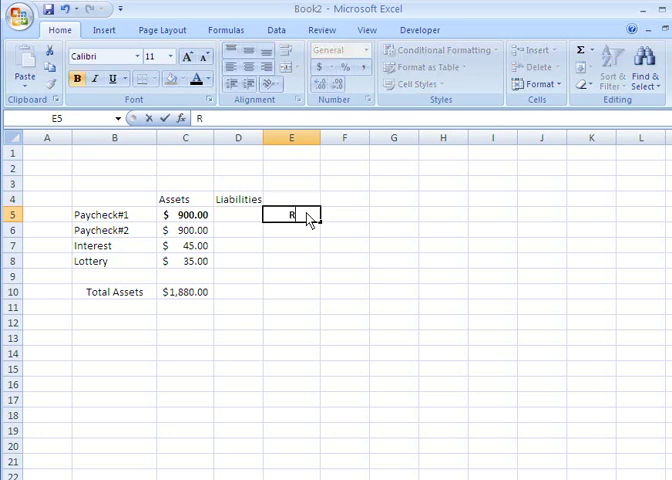
- Enter the liability labels Rent, Car Loan, Cabel and Phone down column E
text(ent)
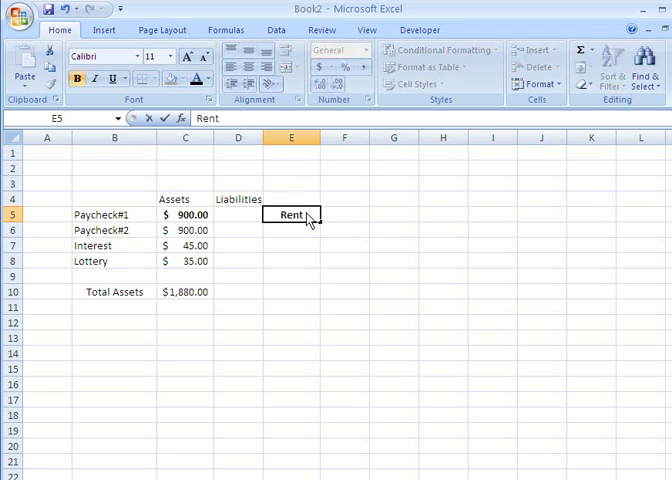
key(Return)
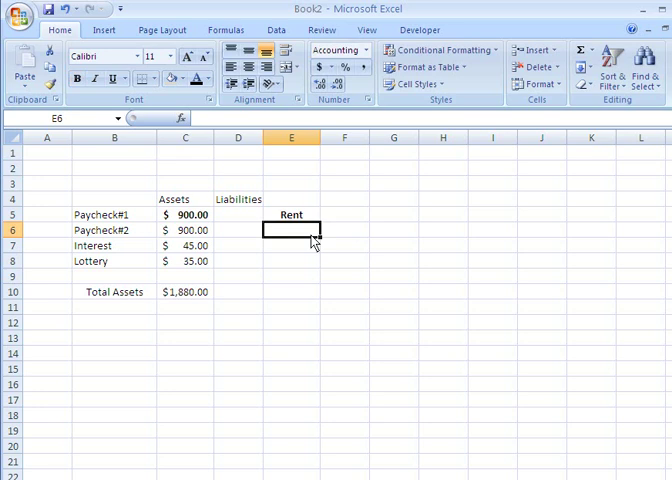
text(Car)
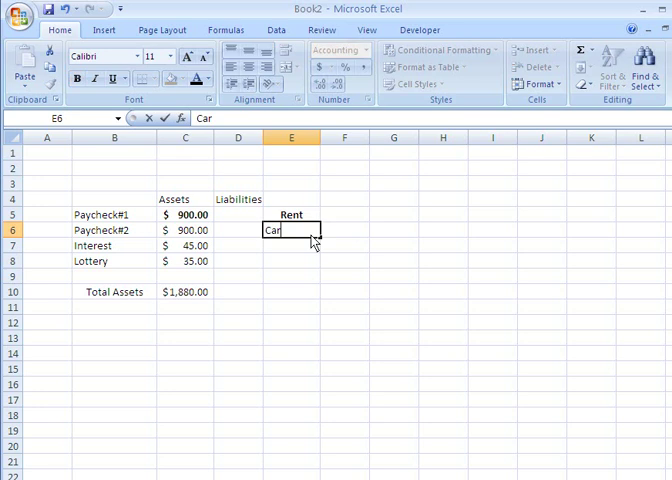
text(Loa)
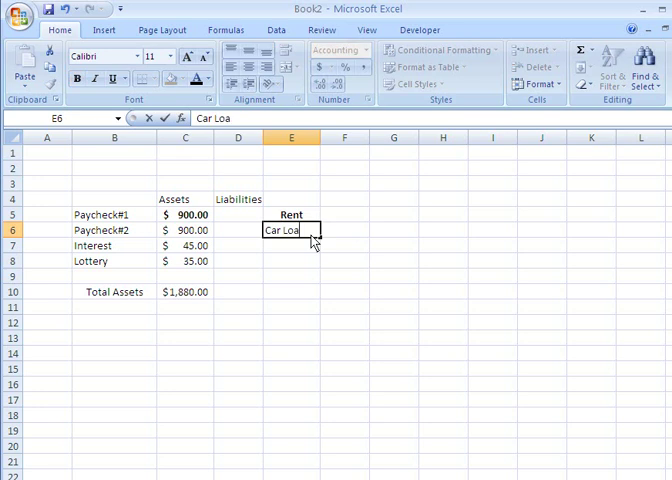
key(Return)
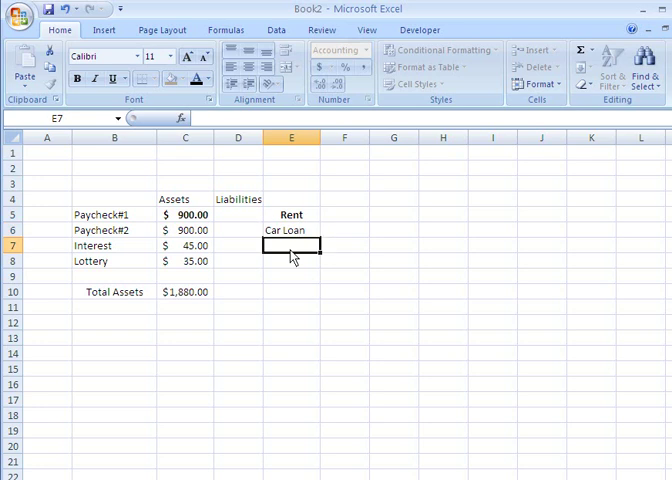
text(Cabe)
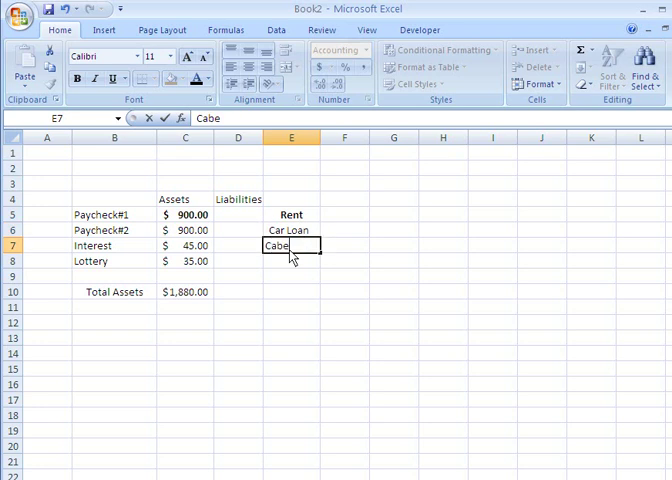
text(l)
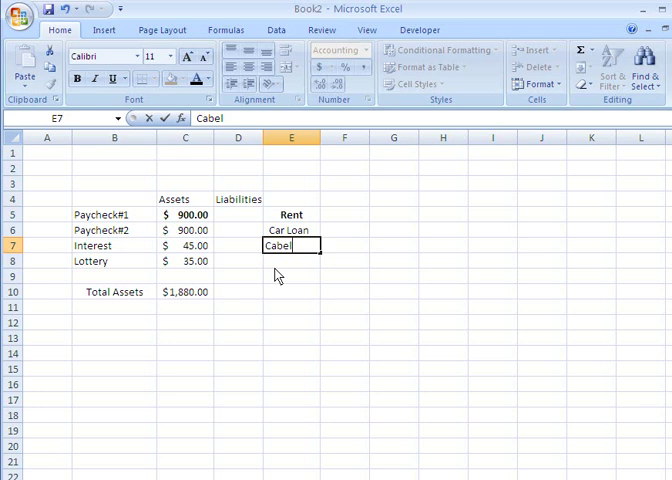
key(Return)
text(Phone)
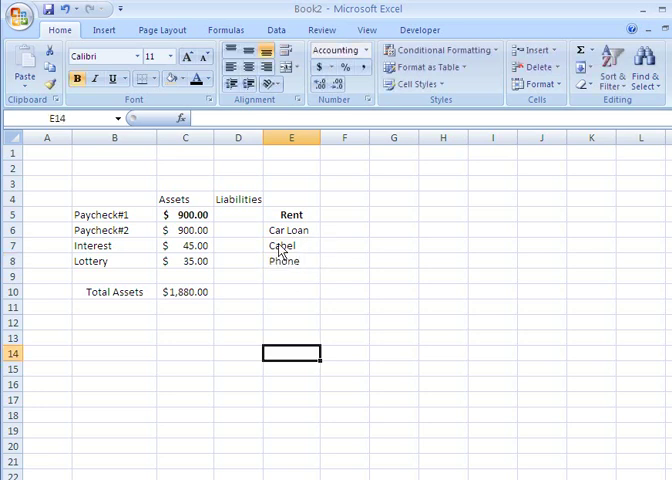
- Enter liability amounts 700, 225, 150 and 45 in D5:D8 and format them as currency
click(238, 214)
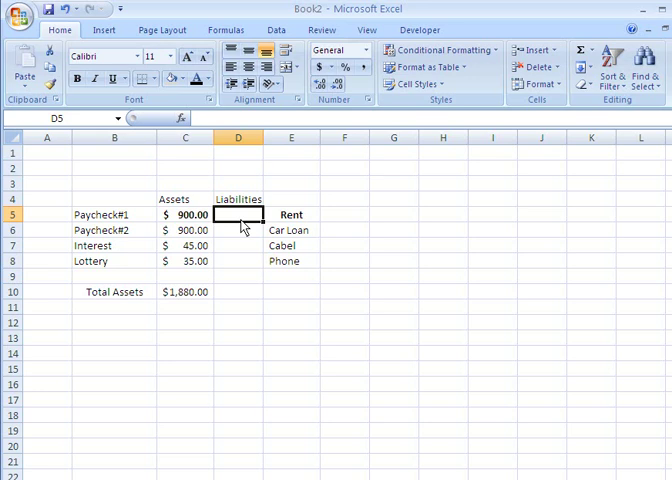
text(700)
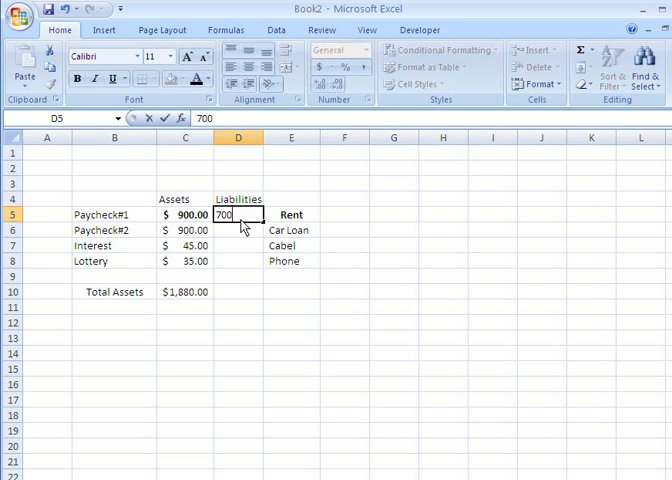
key(Return)
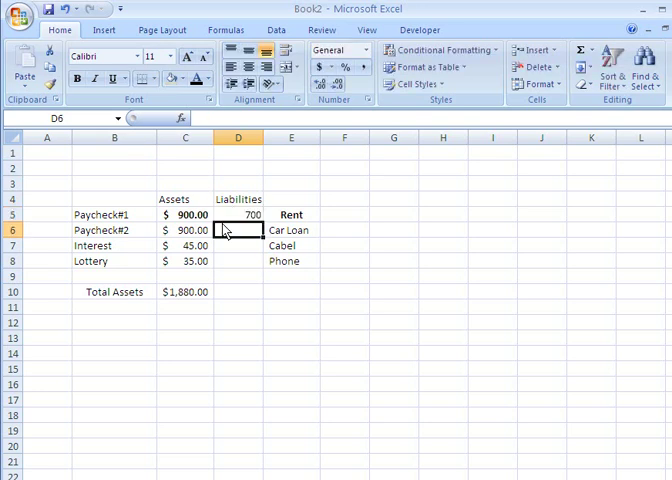
text(225)
click(238, 245)
text(1)
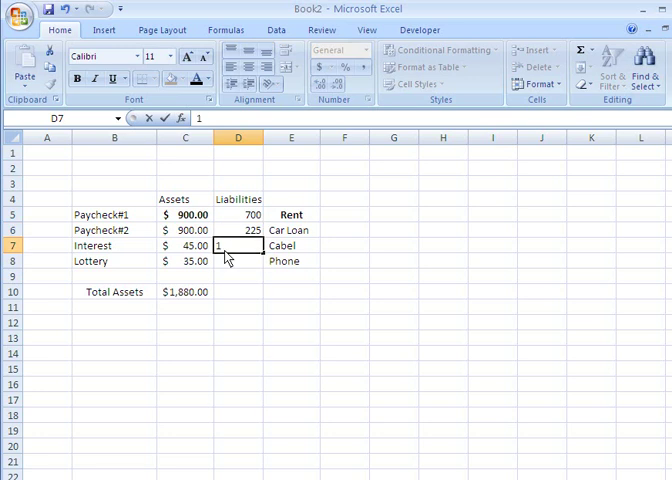
text(50)
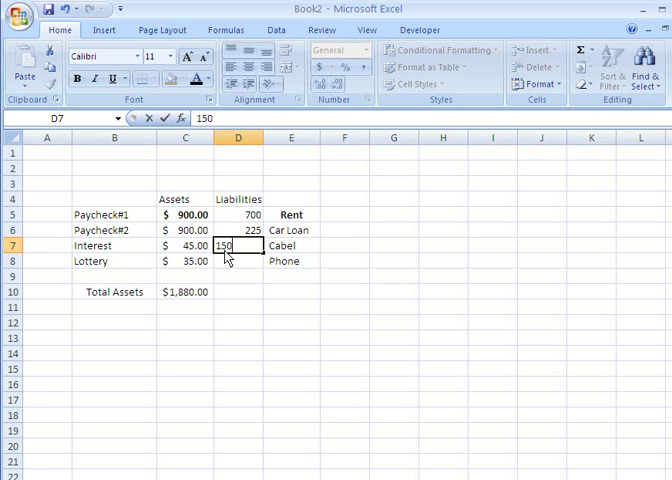
key(Return)
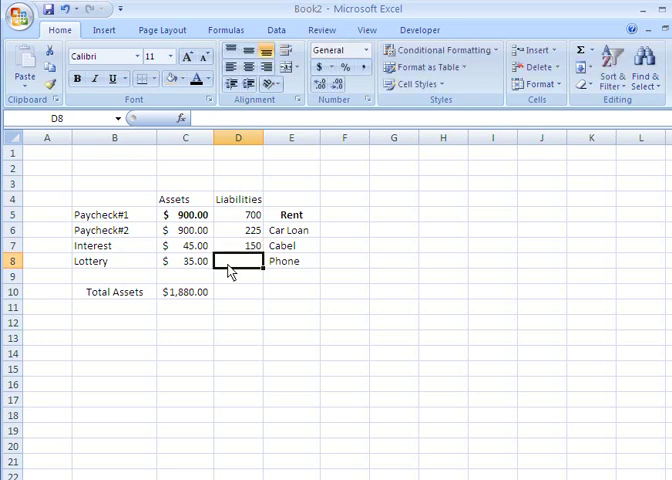
text(45)
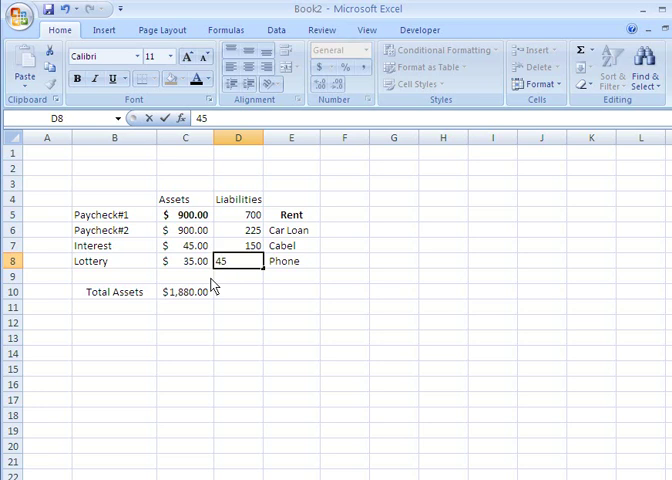
click(291, 306)
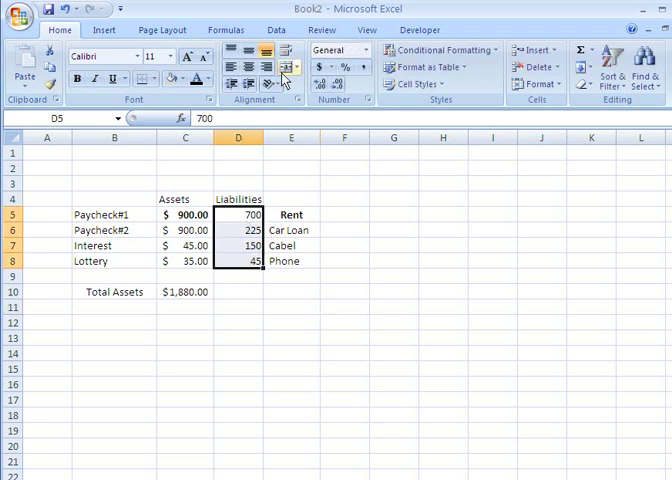
mouse_move(318, 68)
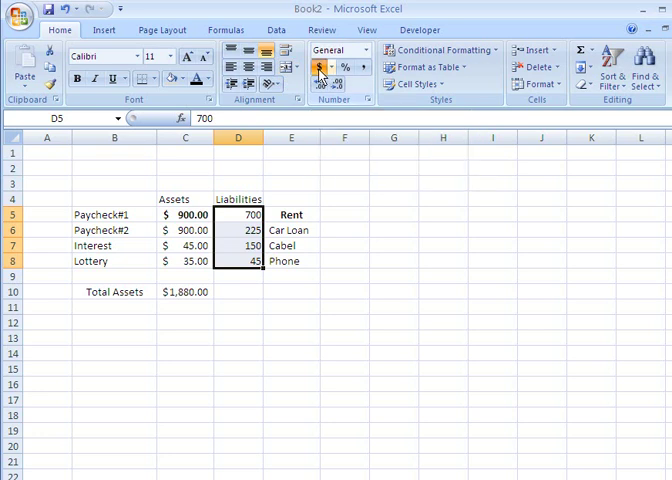
click(318, 68)
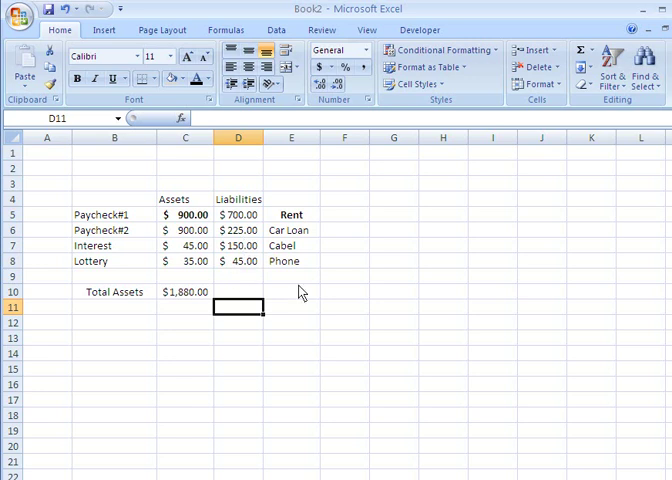
mouse_move(293, 299)
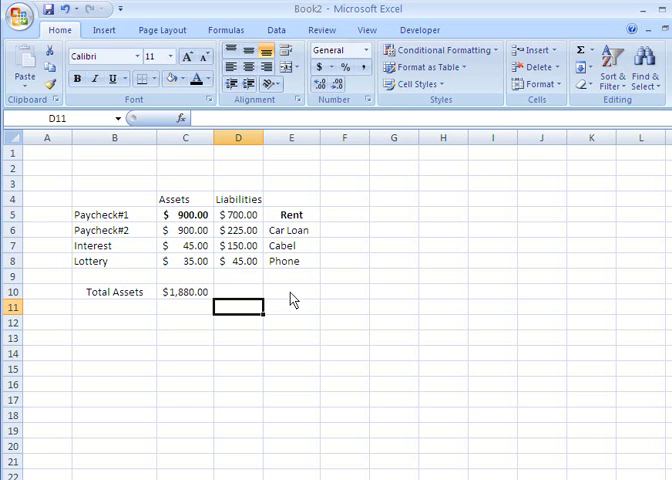
- Type the label 'Total Liabilities' into E10
click(291, 291)
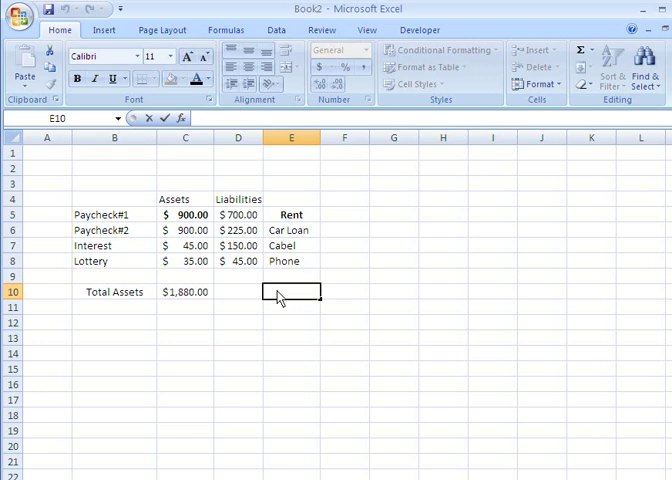
text(Total Liabi)
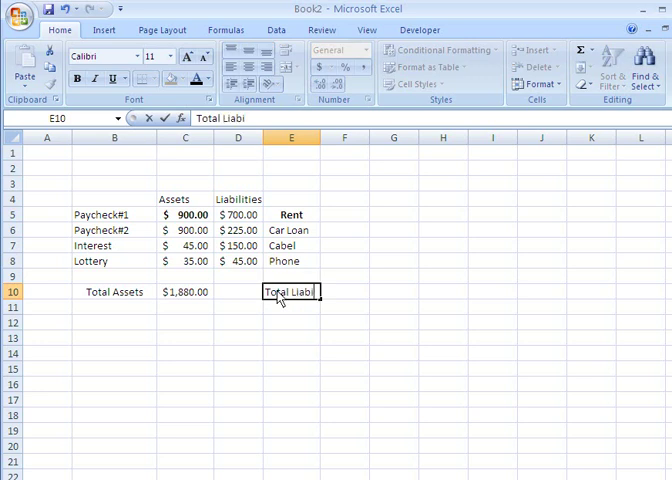
text(lities)
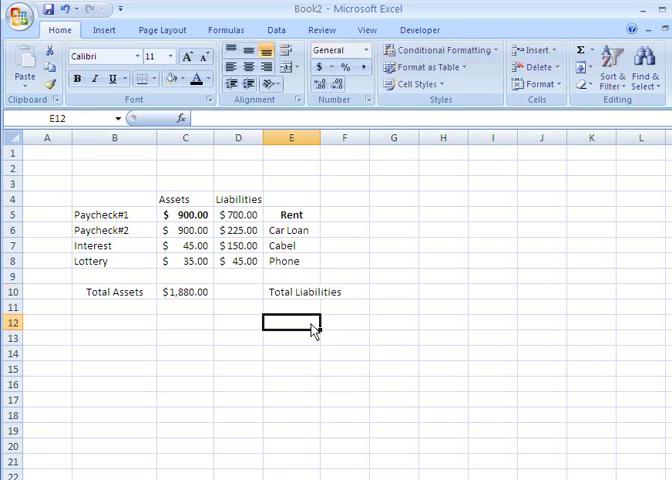
mouse_move(227, 300)
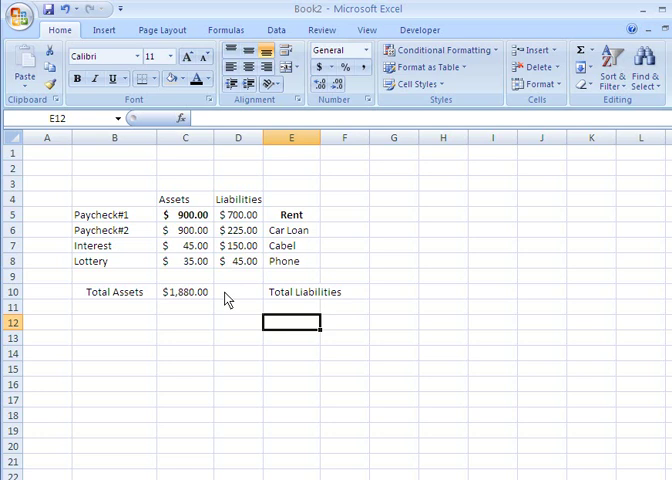
- Total the liabilities in D10 with =SUM(D5:D8), giving $1,120.00
click(238, 291)
text(=)
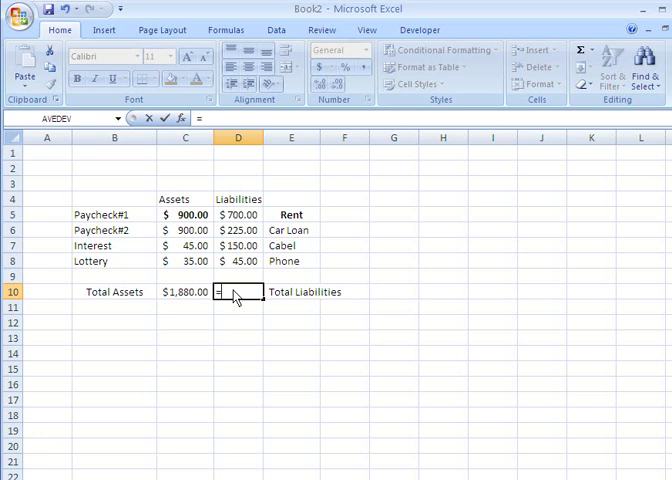
text(sum)
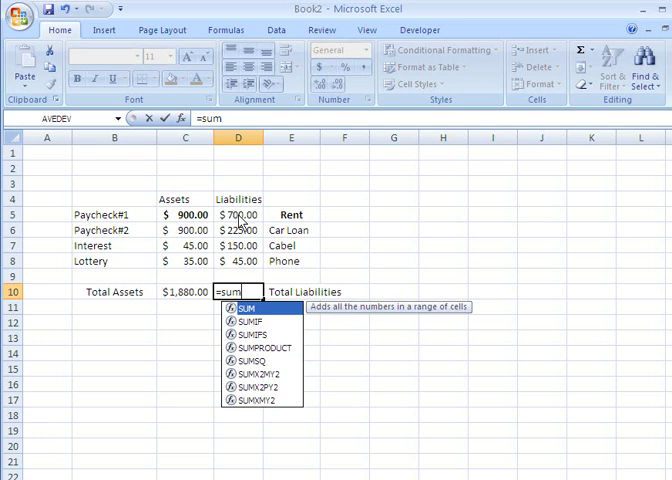
mouse_move(242, 270)
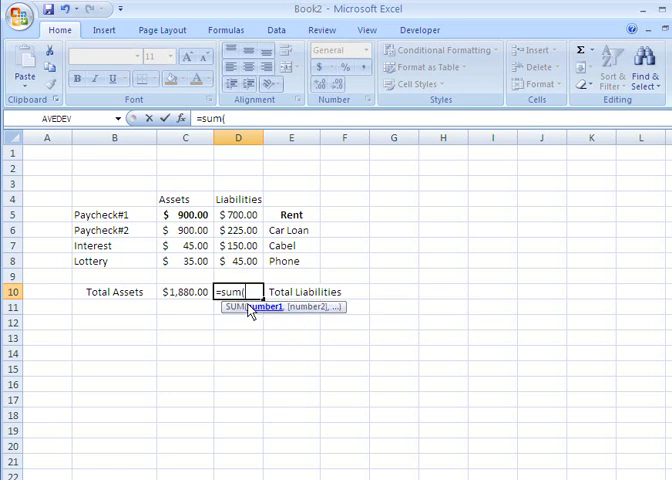
click(238, 214)
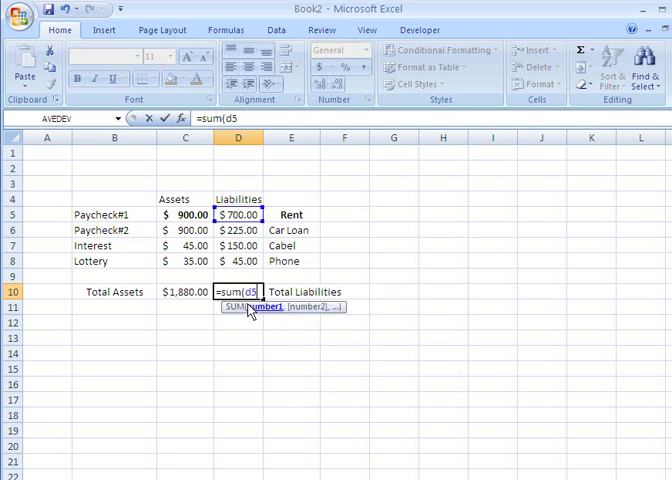
text(:D8)
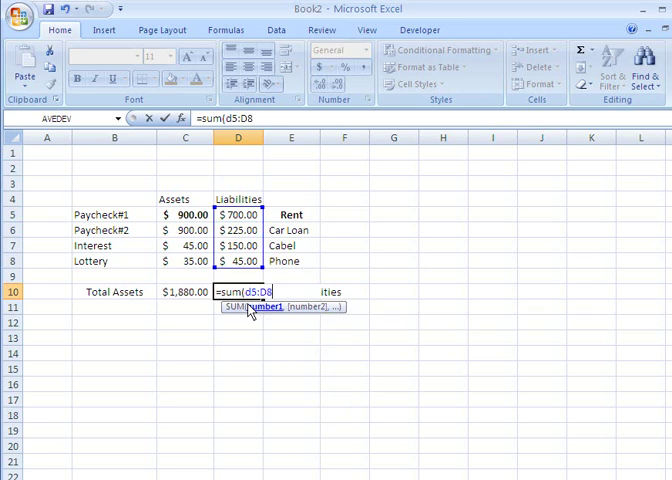
key(Return)
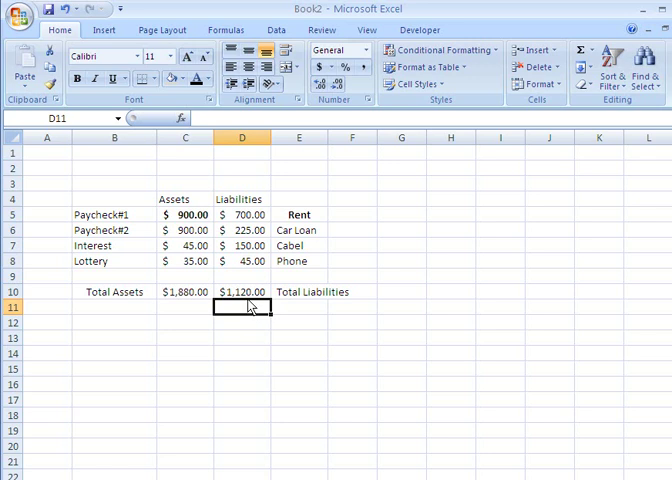
click(241, 292)
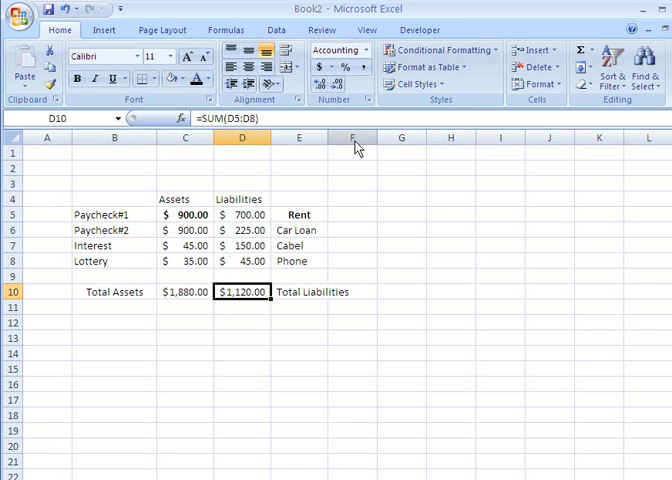
mouse_move(267, 312)
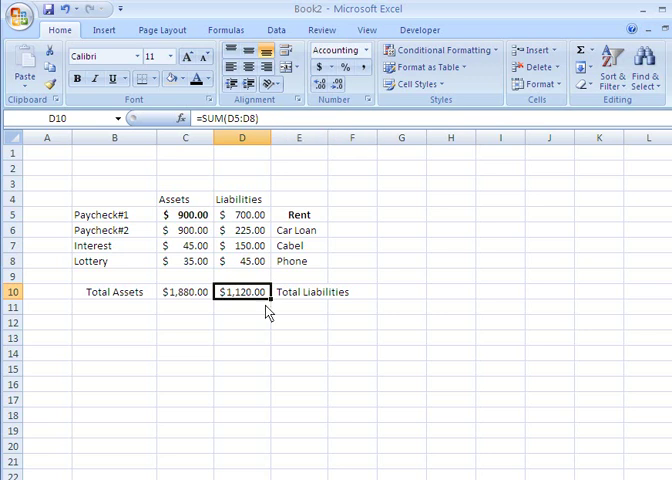
- Make the Assets and Liabilities headings in C4:D4 bold and centred
click(242, 446)
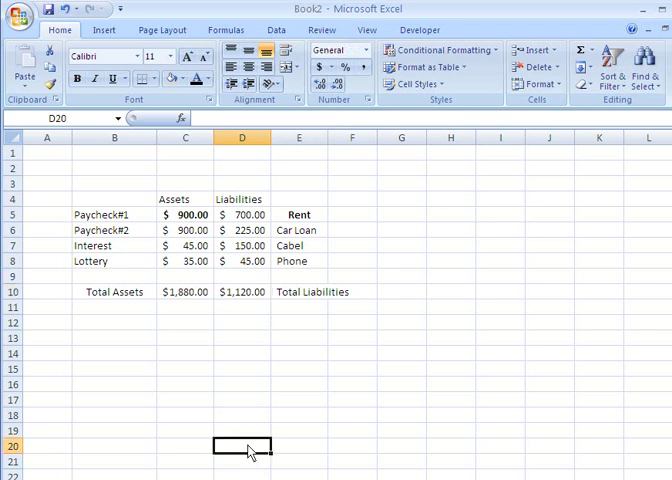
mouse_move(218, 214)
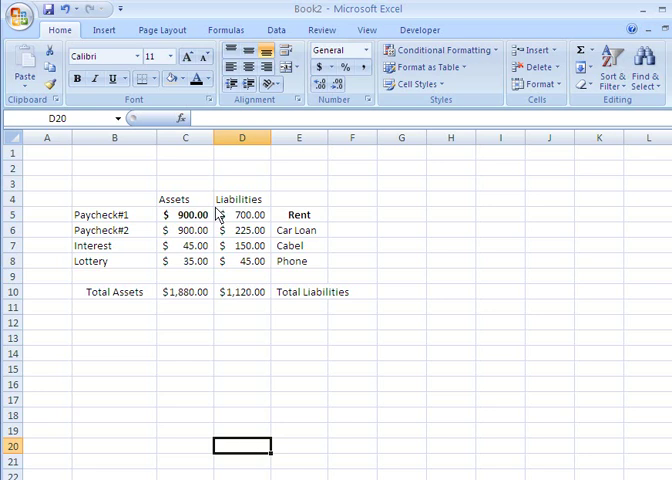
drag(174, 199, 241, 199)
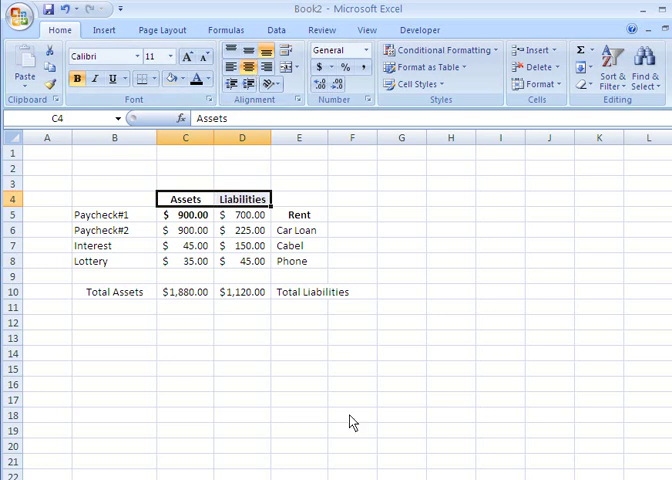
click(351, 415)
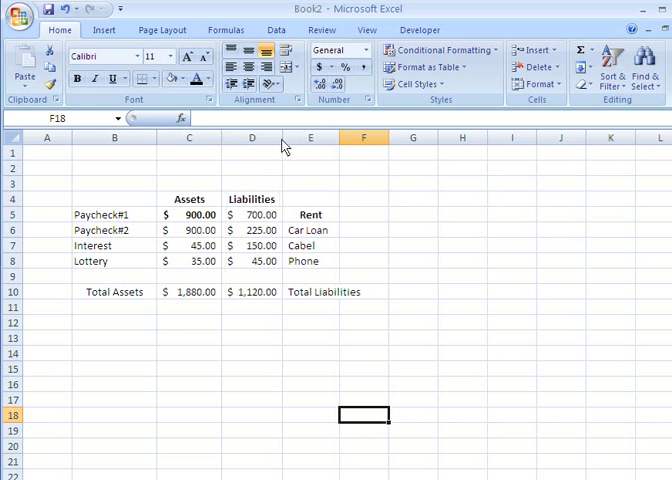
- Make Rent in E5 plain and left-aligned, and right-align asset labels B5:B8
click(311, 214)
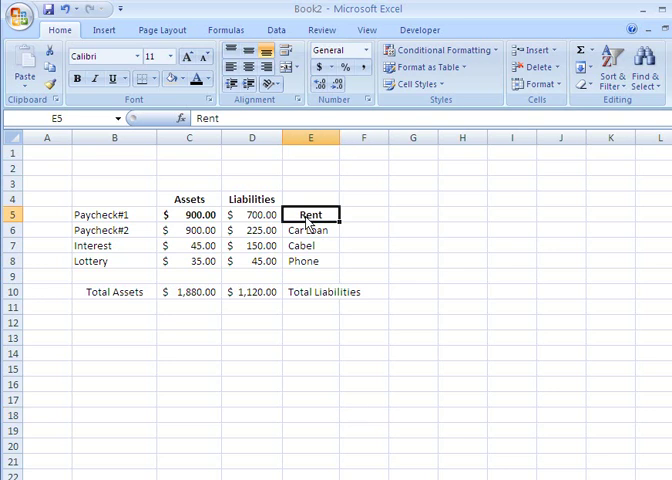
drag(309, 214, 309, 261)
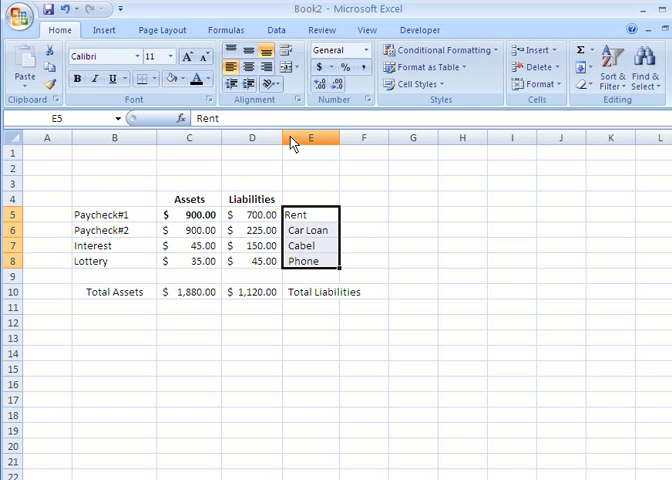
click(310, 230)
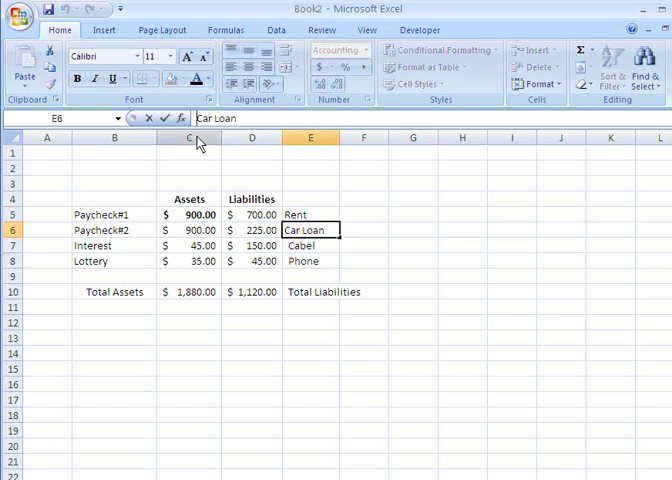
mouse_move(435, 277)
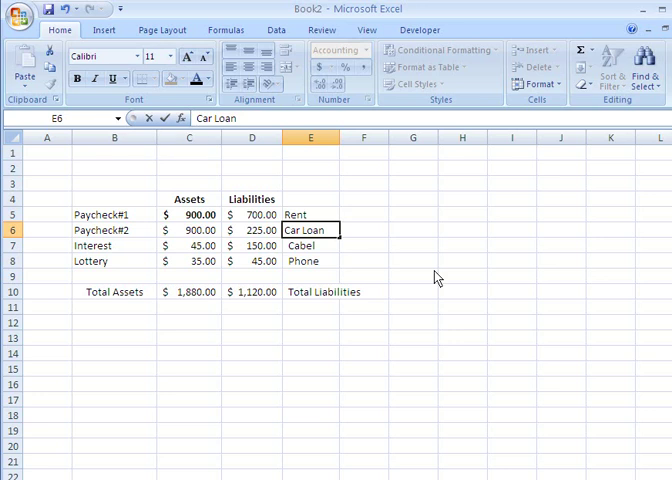
click(309, 214)
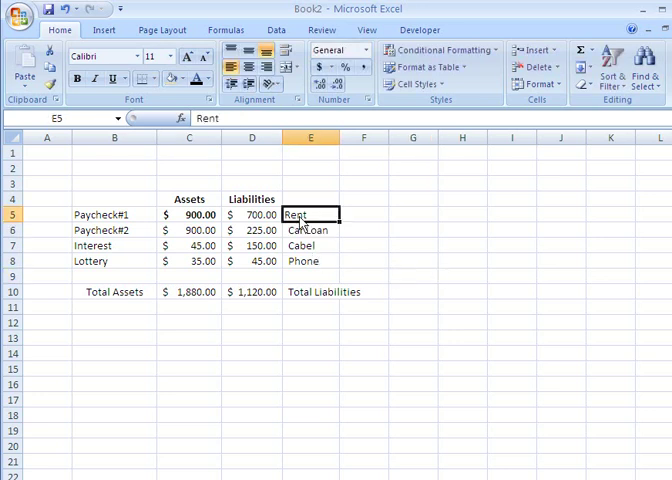
drag(114, 214, 114, 230)
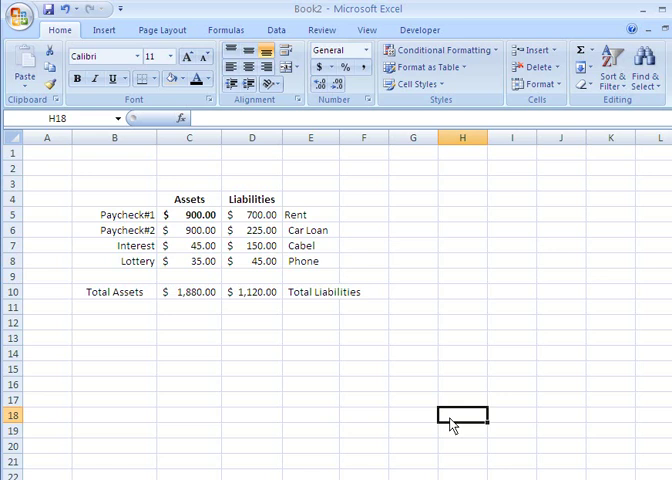
mouse_move(453, 425)
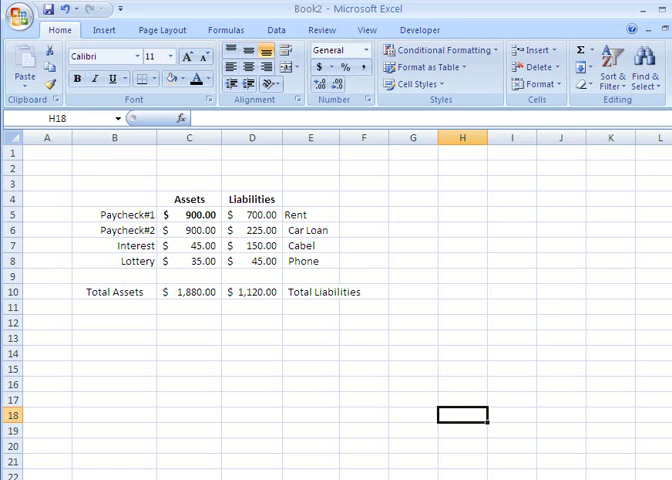
mouse_move(26, 220)
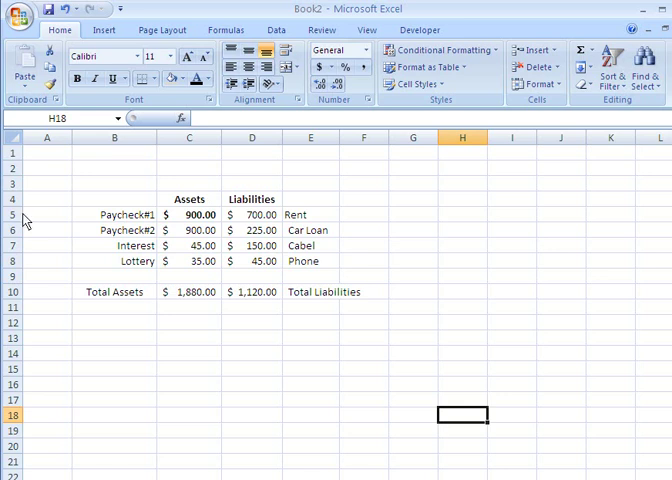
mouse_move(20, 212)
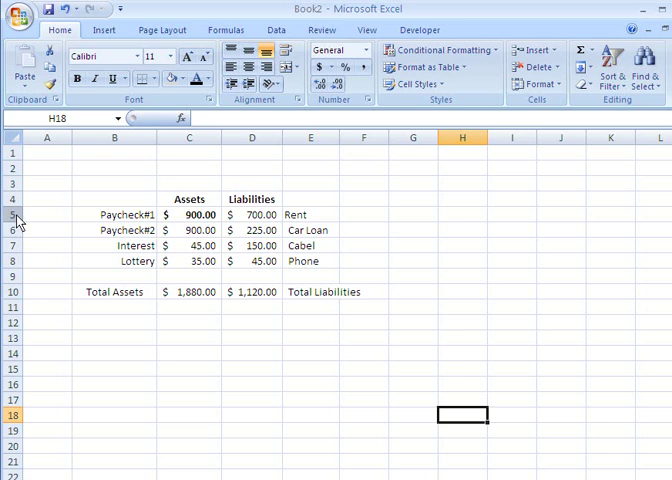
- Insert a thin gray-shaded spacer row 5 across C5:D5, then bold the Total Assets sum in C11
right_click(15, 215)
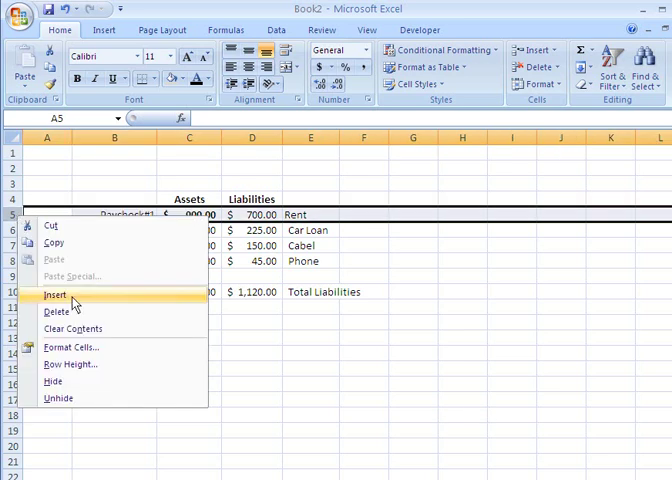
click(55, 295)
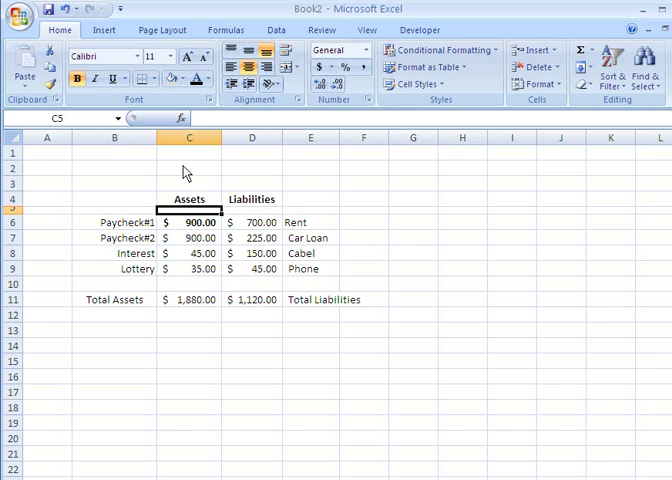
click(174, 79)
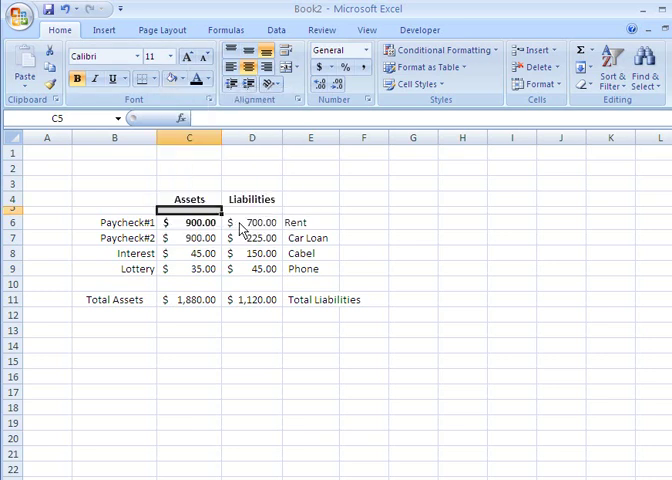
click(252, 222)
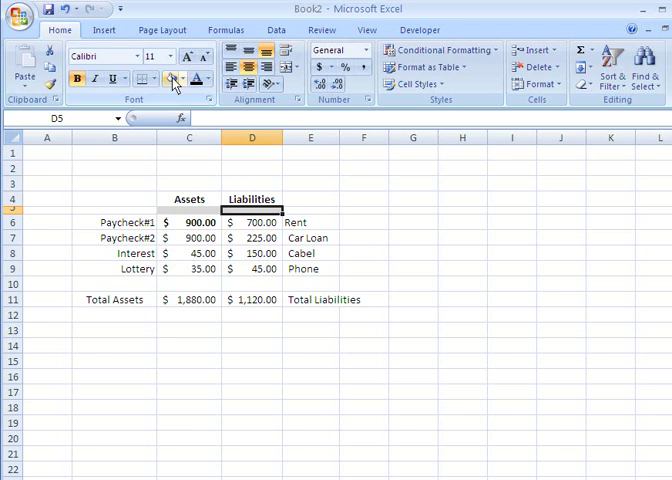
click(462, 330)
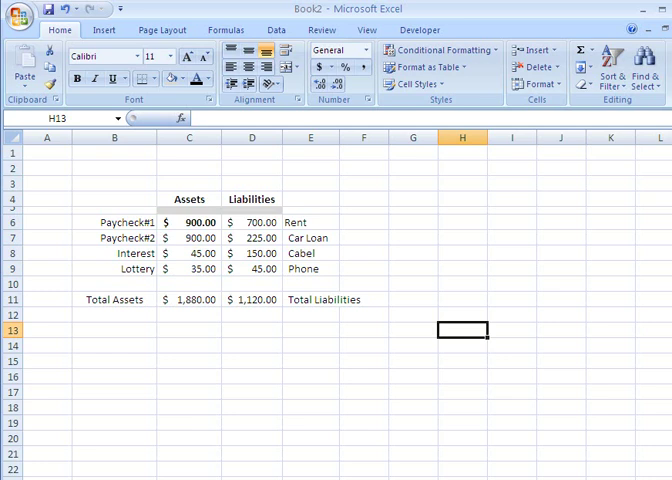
mouse_move(120, 308)
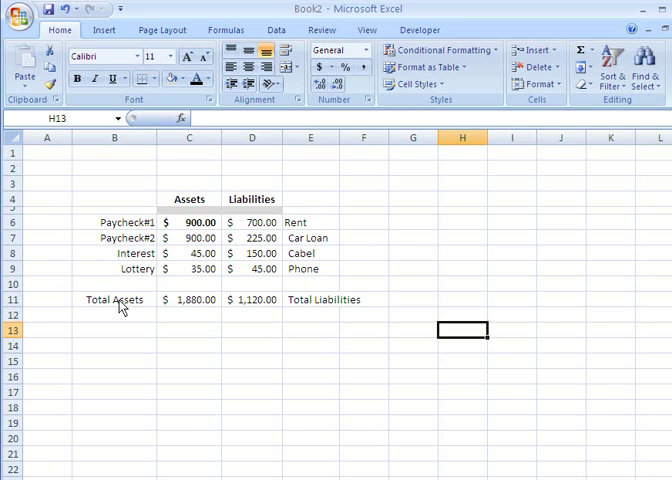
mouse_move(165, 313)
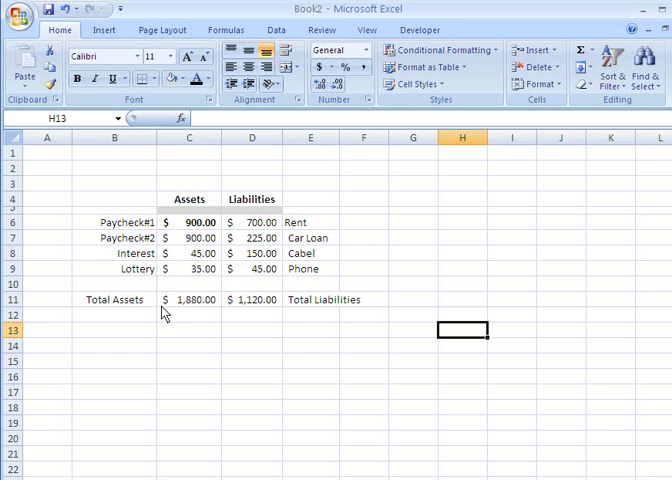
click(189, 300)
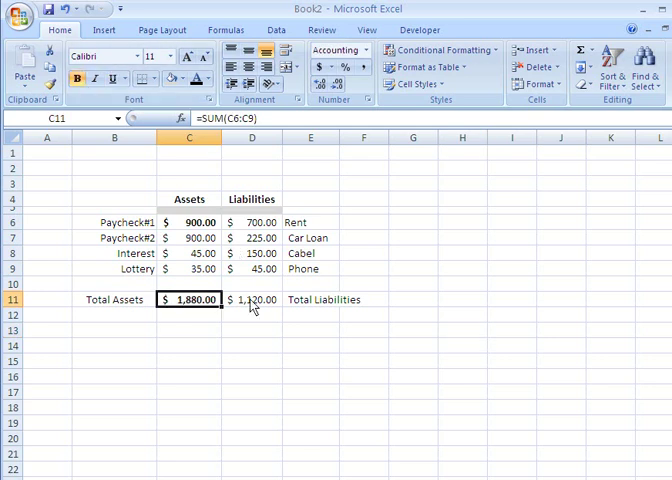
- Bold Total Liabilities in D11 and enter 'NET WORTH Assets - Liabilities' in B14
click(461, 439)
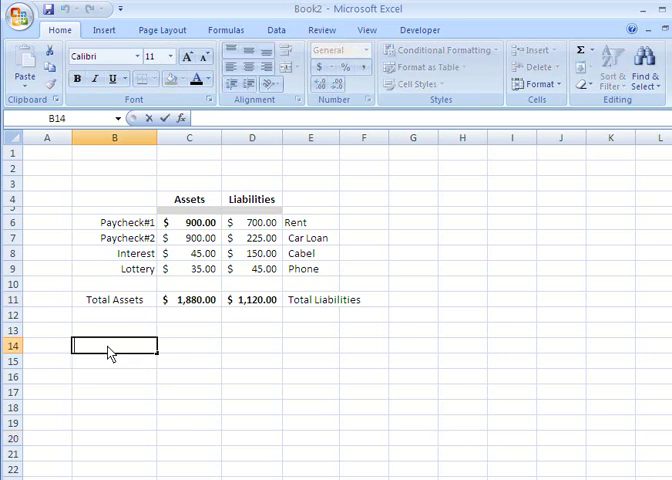
text(NET)
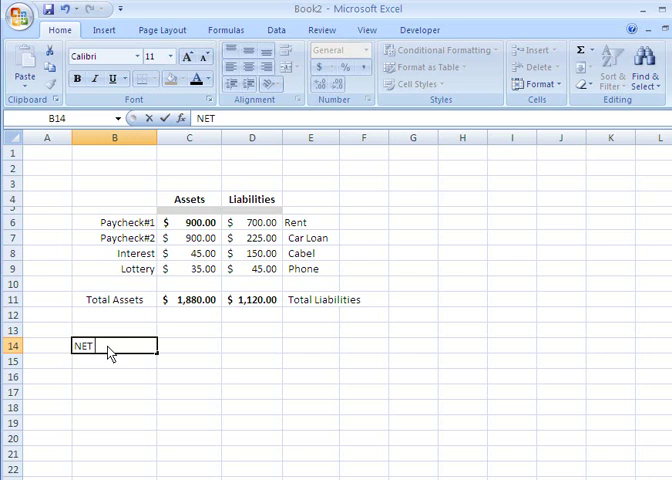
text(WORTH)
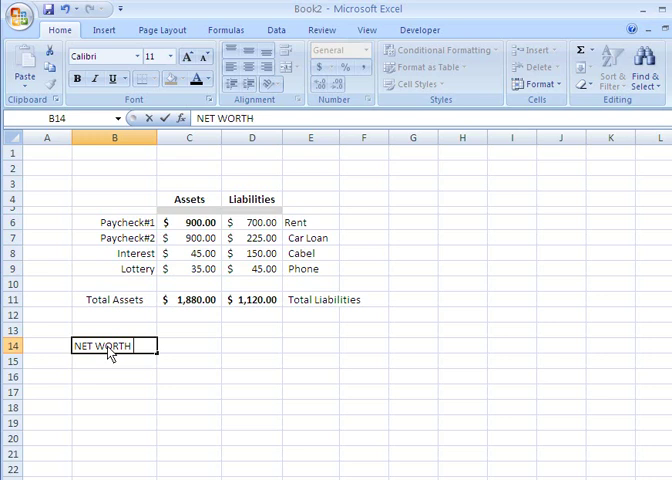
text(Assets - L)
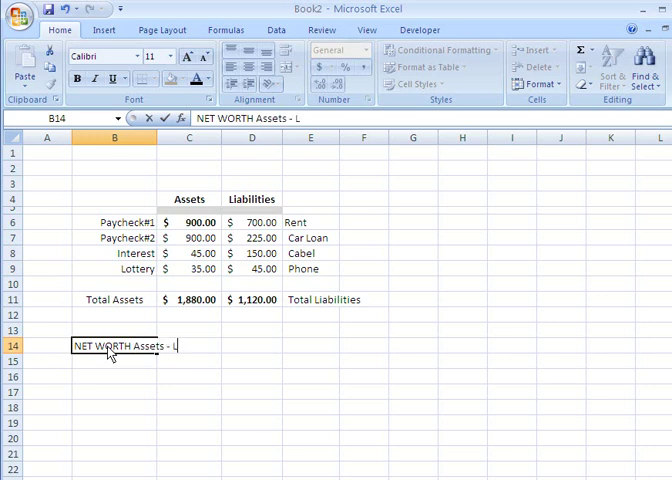
text(iaboi)
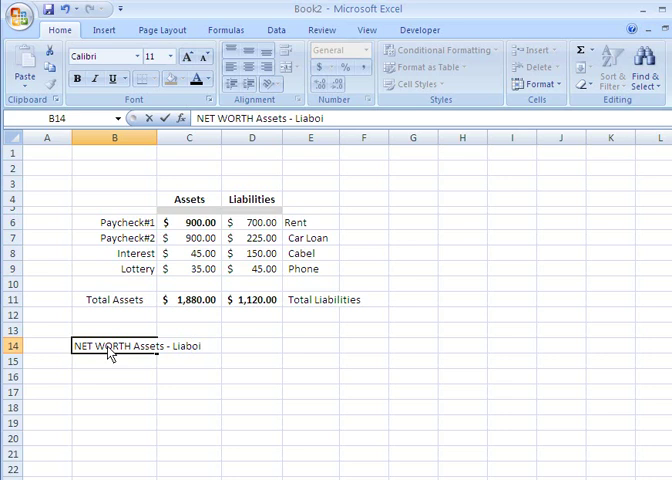
text(l)
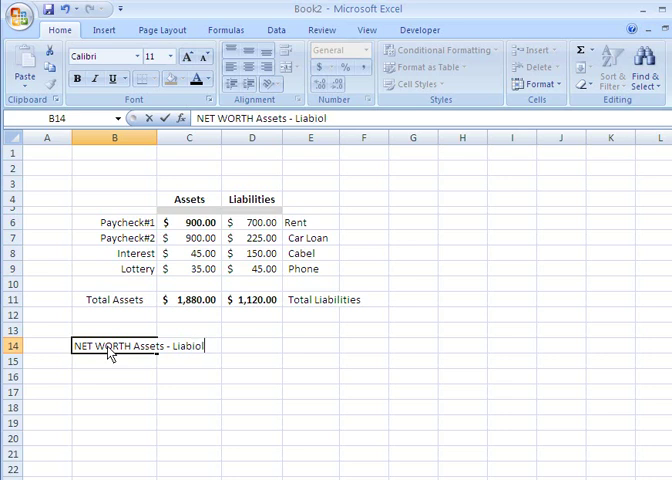
text(i)
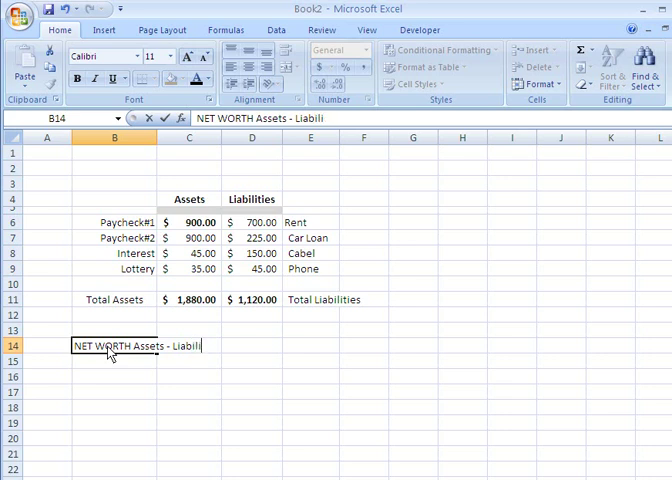
text(ties)
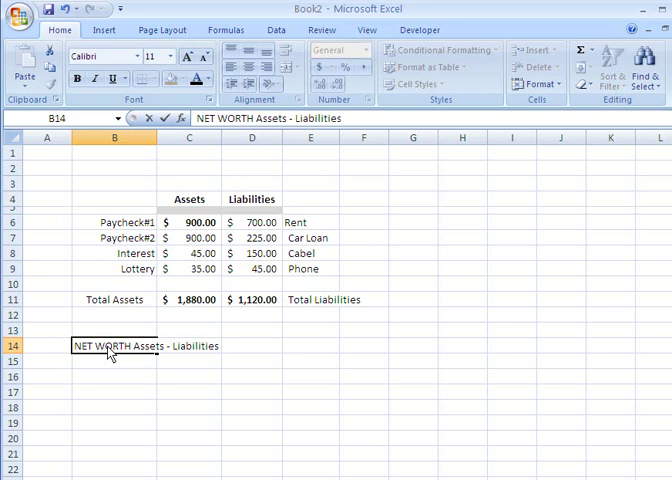
click(189, 391)
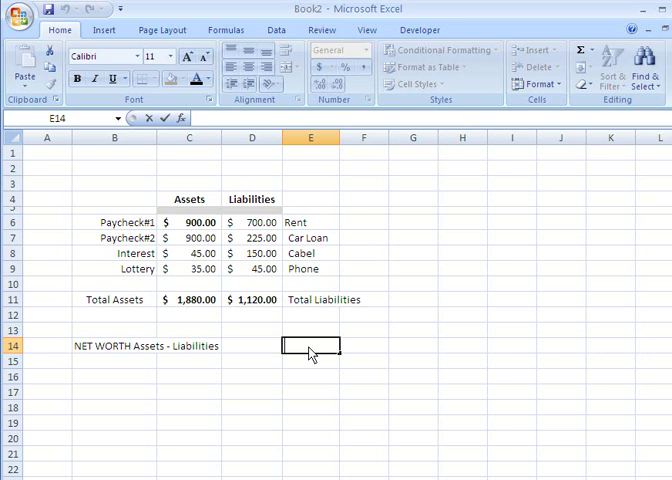
- Enter the net worth formula =C11-D11 in E14, showing $760.00
click(363, 345)
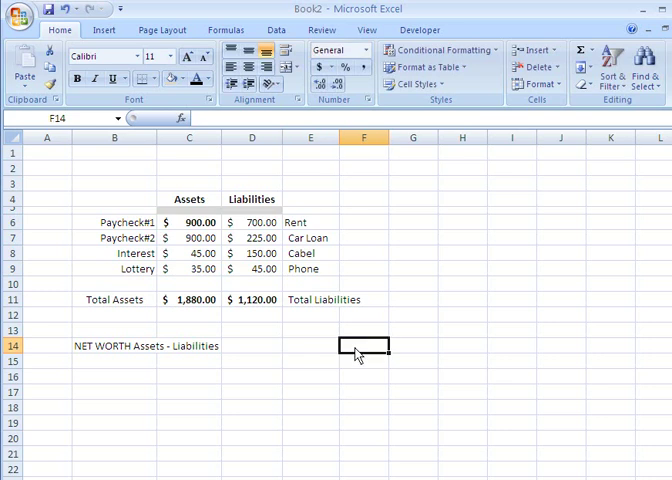
click(309, 346)
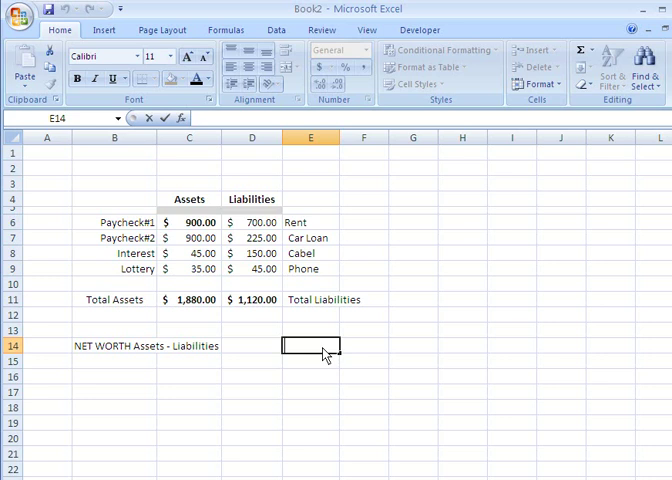
mouse_move(191, 322)
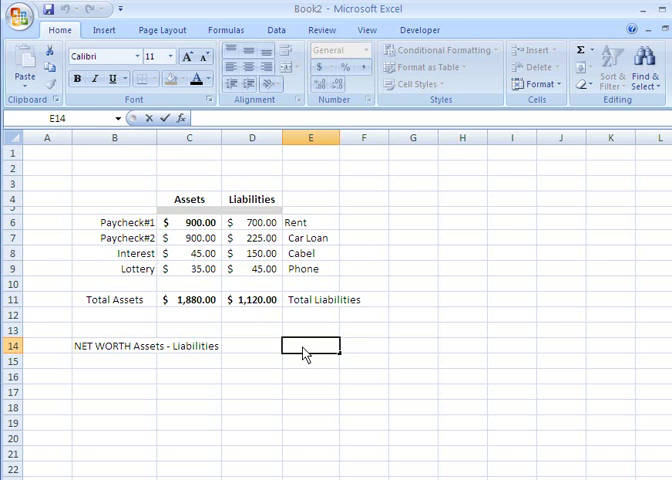
text(=)
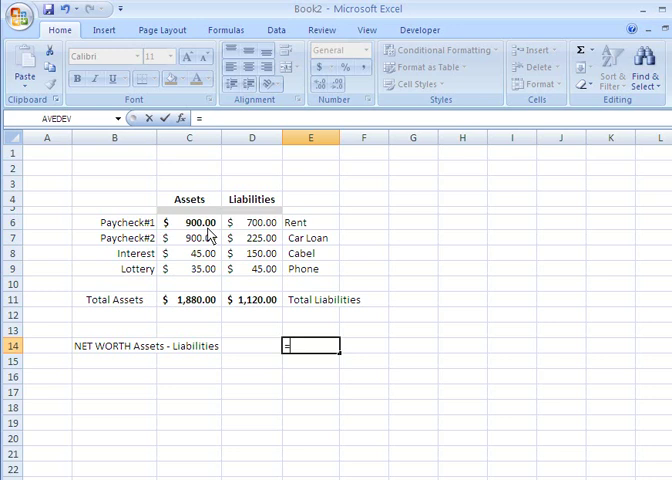
mouse_move(210, 306)
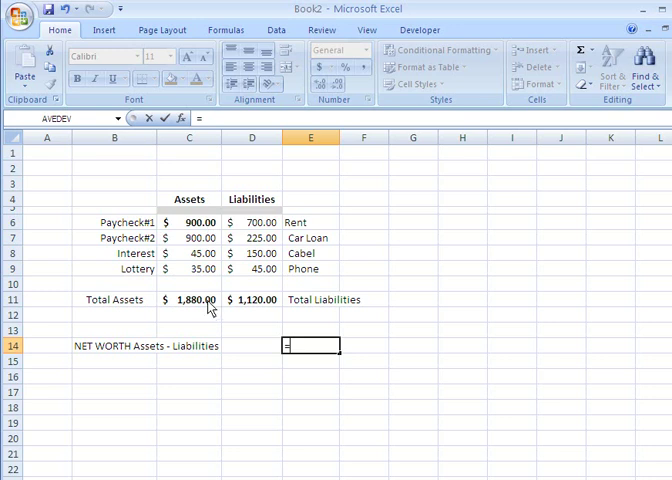
mouse_move(222, 313)
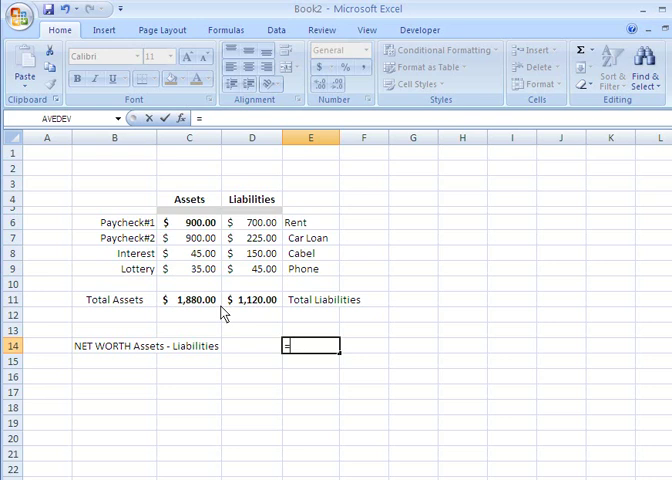
text(c11)
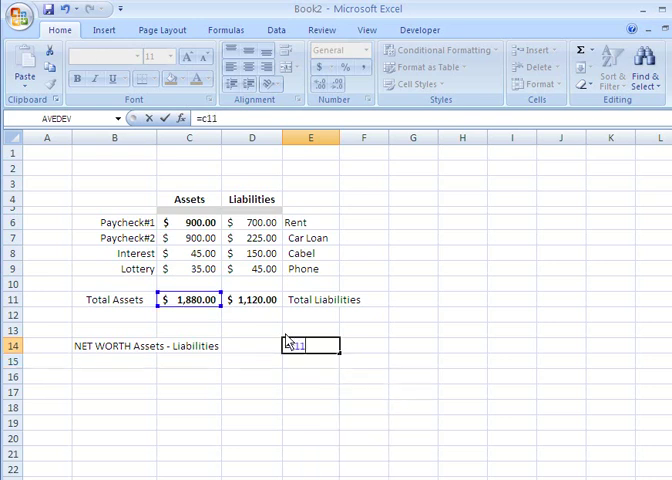
text(-d11)
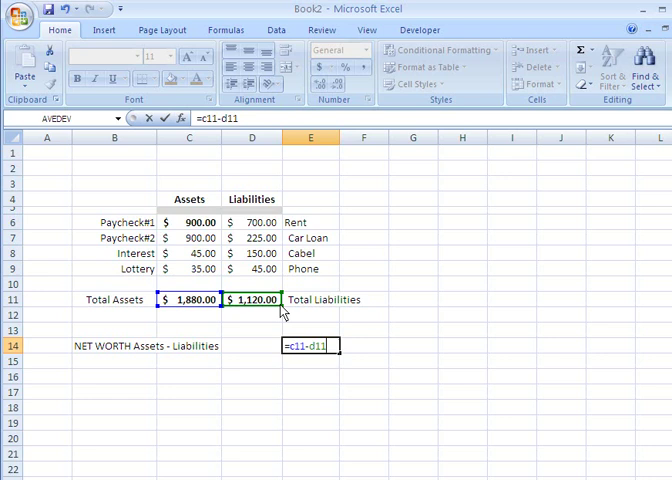
key(Return)
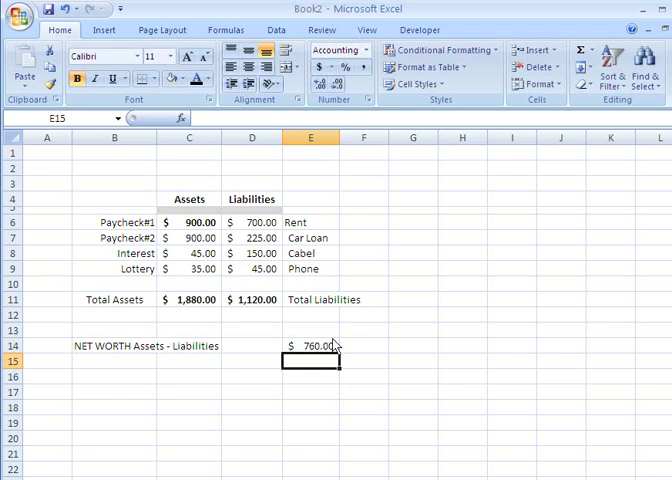
- Add a bold 'NET WORTH' label in F14 and fill E14 orange
click(364, 346)
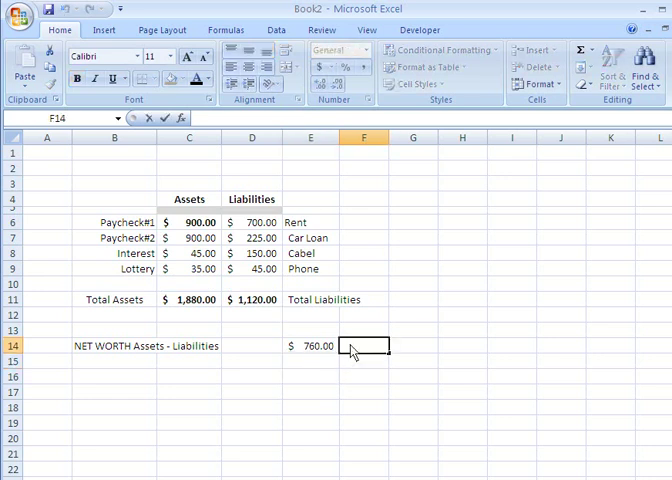
text(NET W)
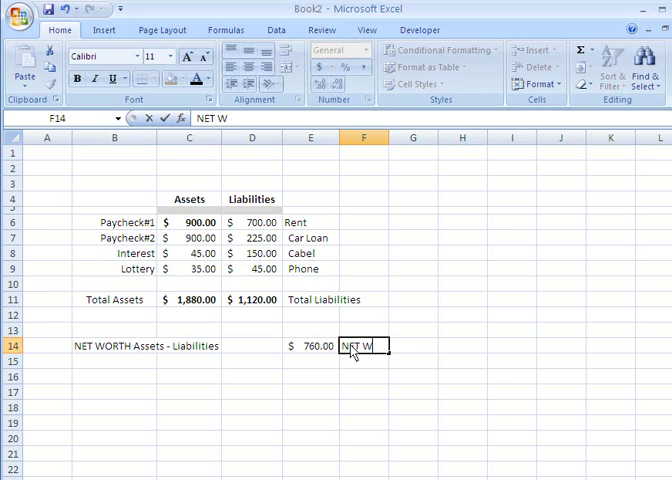
text(ORTH)
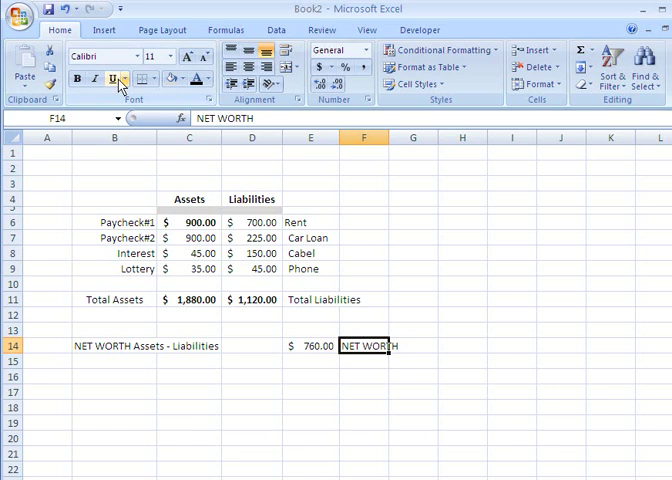
click(252, 375)
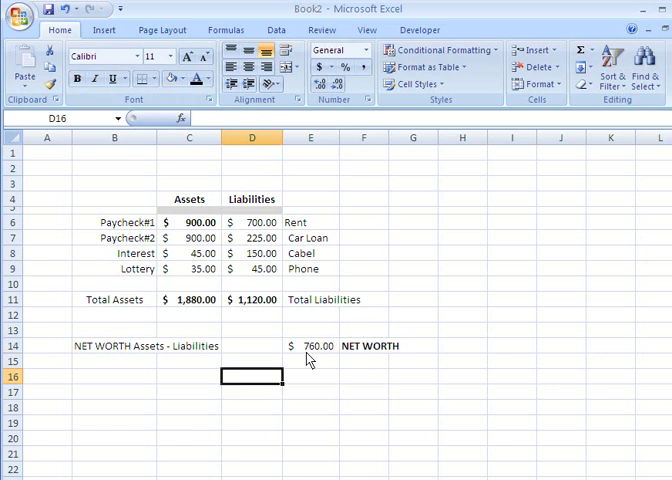
click(310, 346)
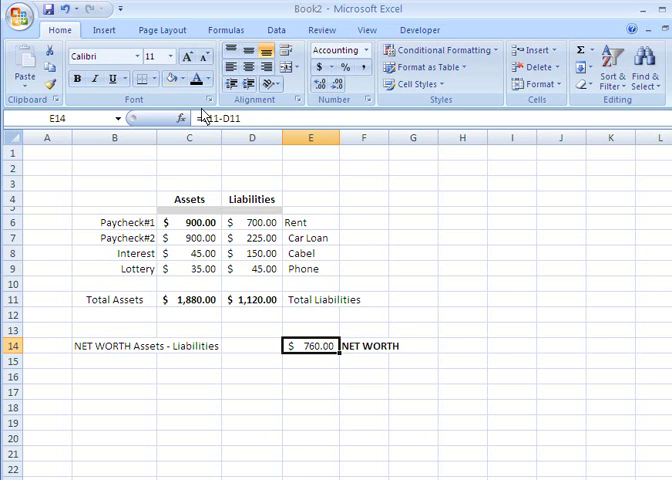
click(185, 78)
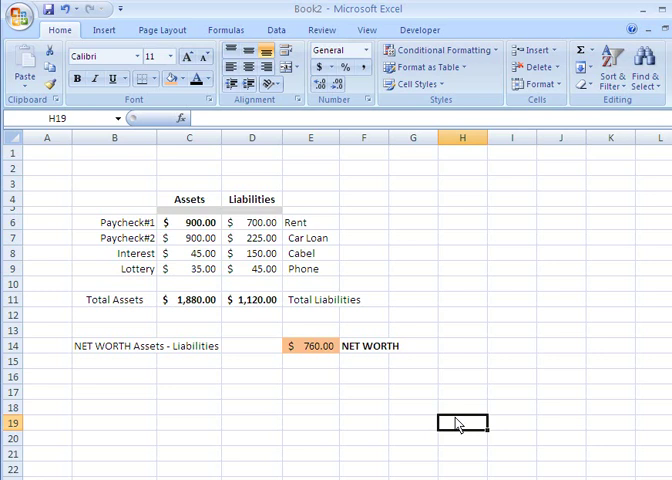
- Enter the title 'Personal Balance Sheet for the month' in cell A1
click(46, 152)
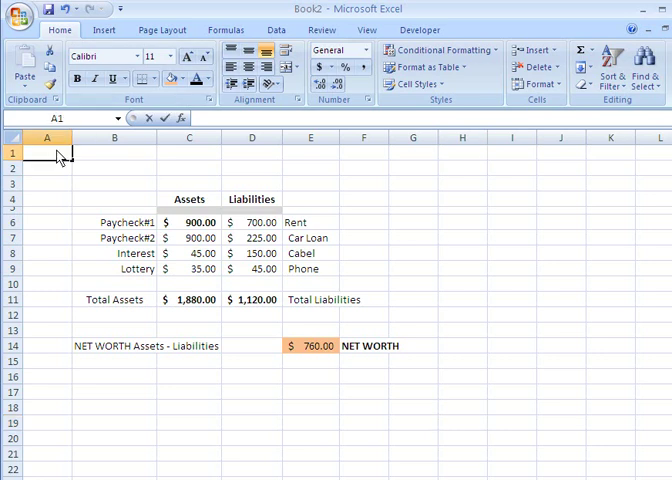
text(Personal)
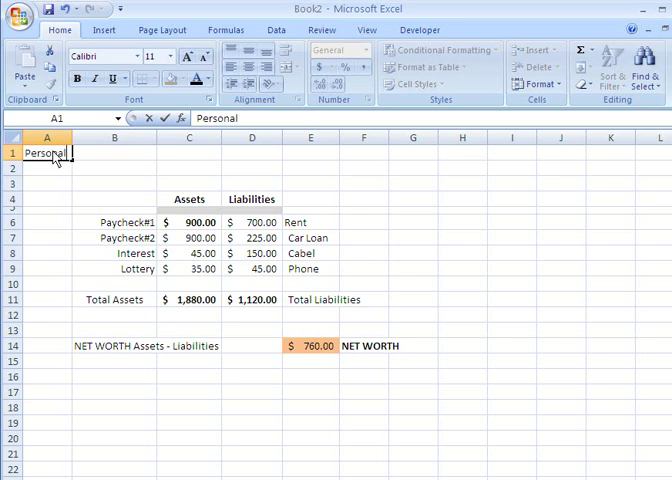
text(Balance Sheet for the month)
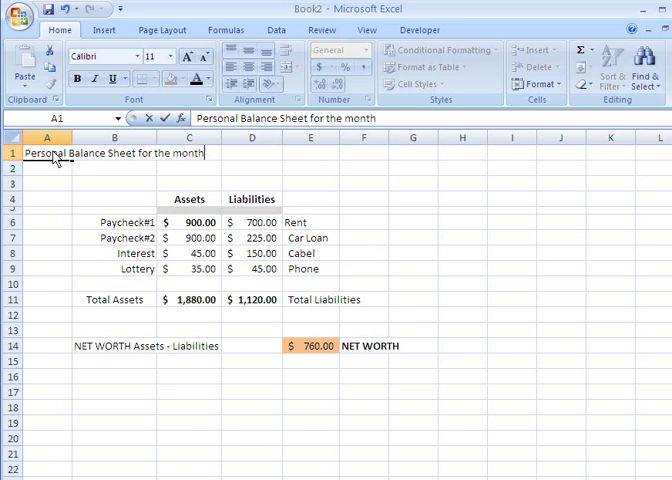
click(189, 423)
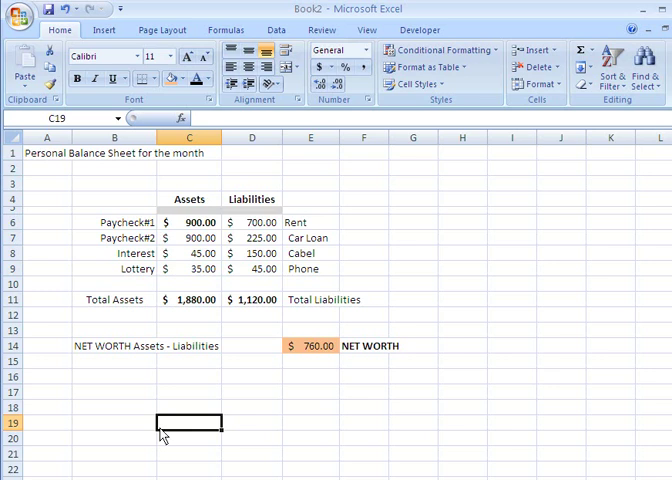
mouse_move(207, 325)
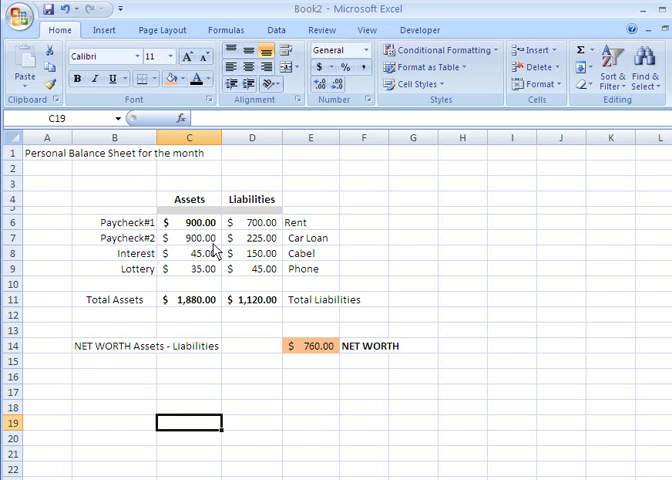
- Change Paycheck#2 in C7 from 900 to 975, updating totals to $1,955.00 and $835.00
click(189, 268)
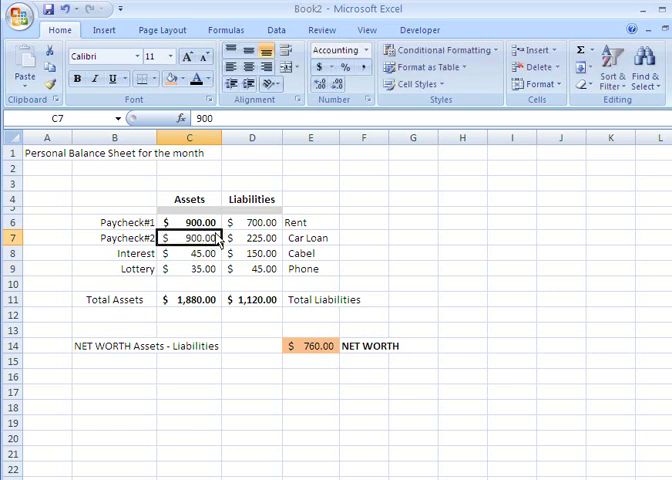
double_click(190, 238)
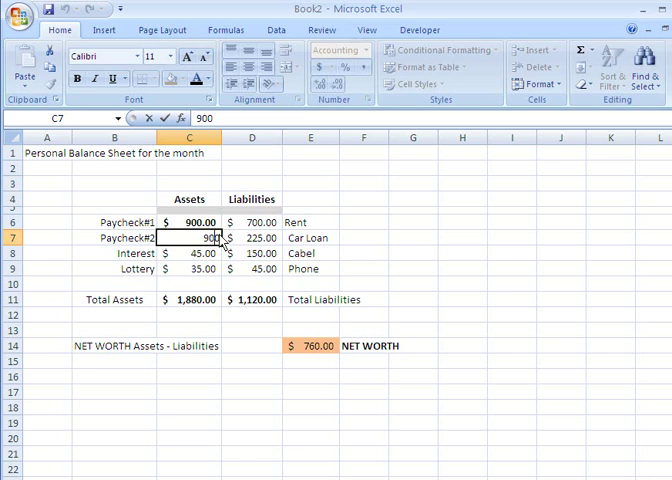
key(BackSpace)
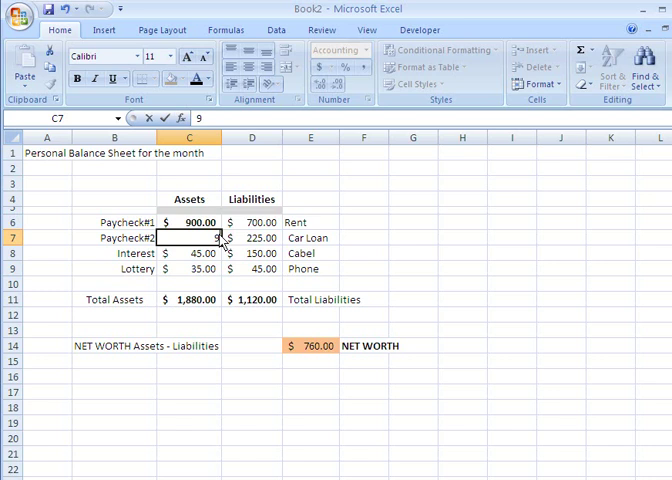
text(75)
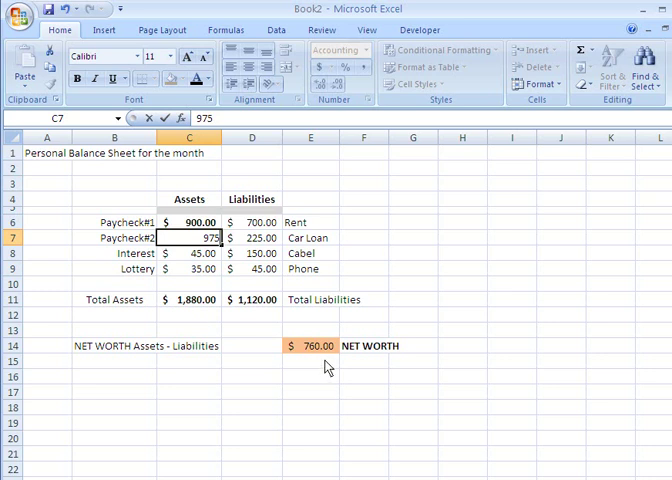
mouse_move(220, 320)
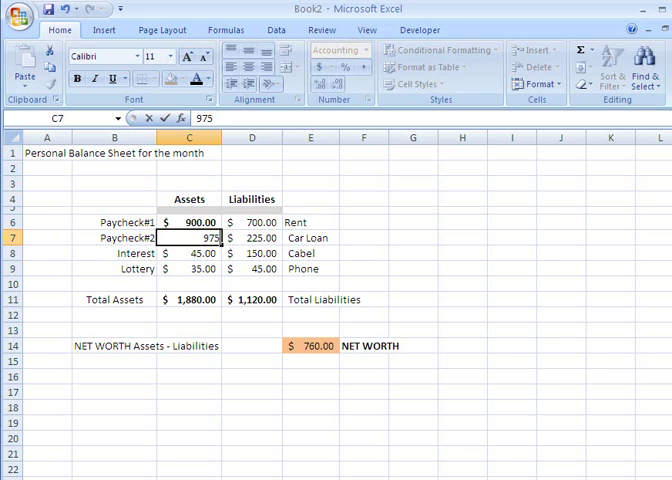
key(Return)
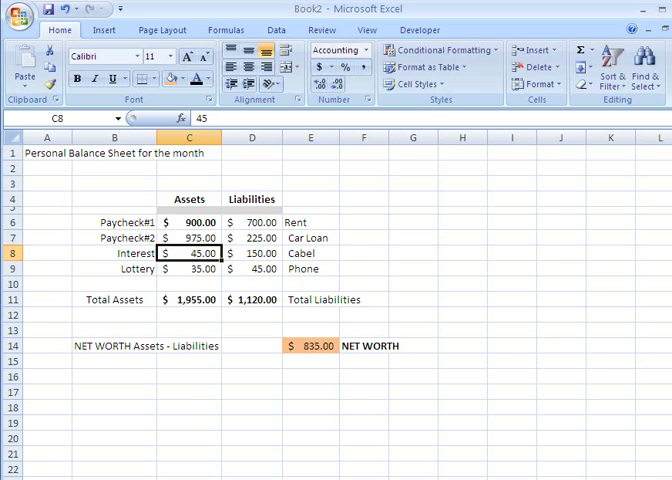
click(189, 238)
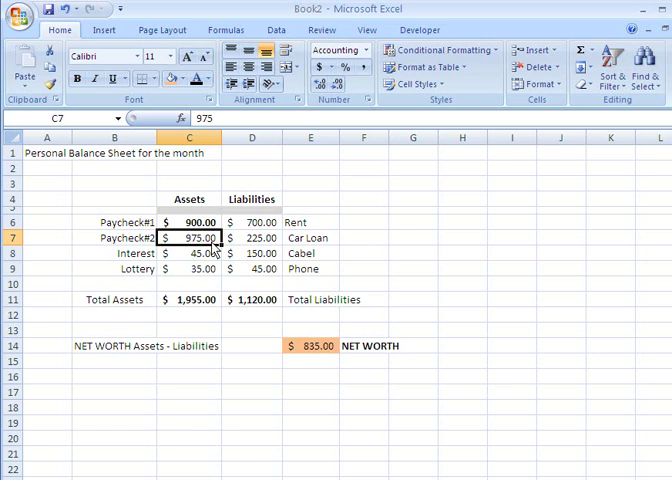
mouse_move(213, 310)
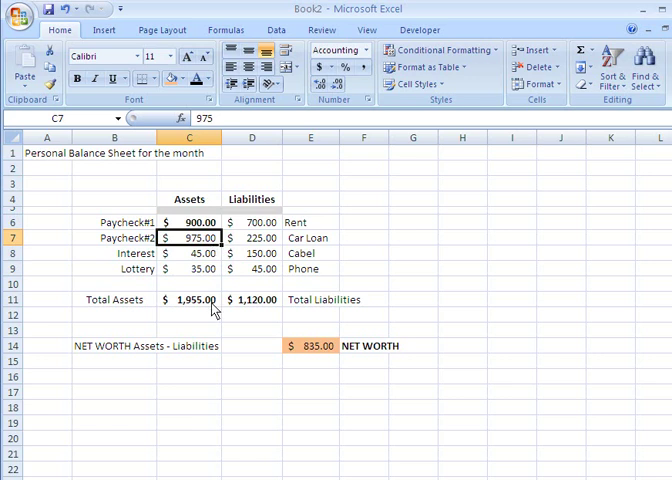